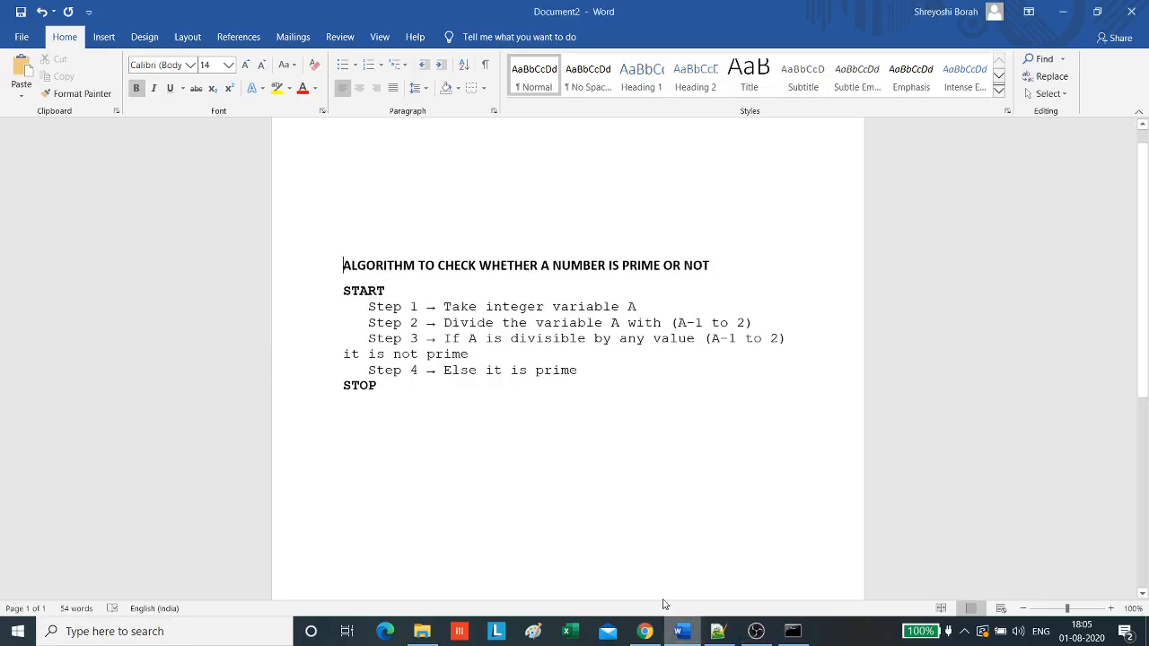
pyautogui.moveTo(632, 544)
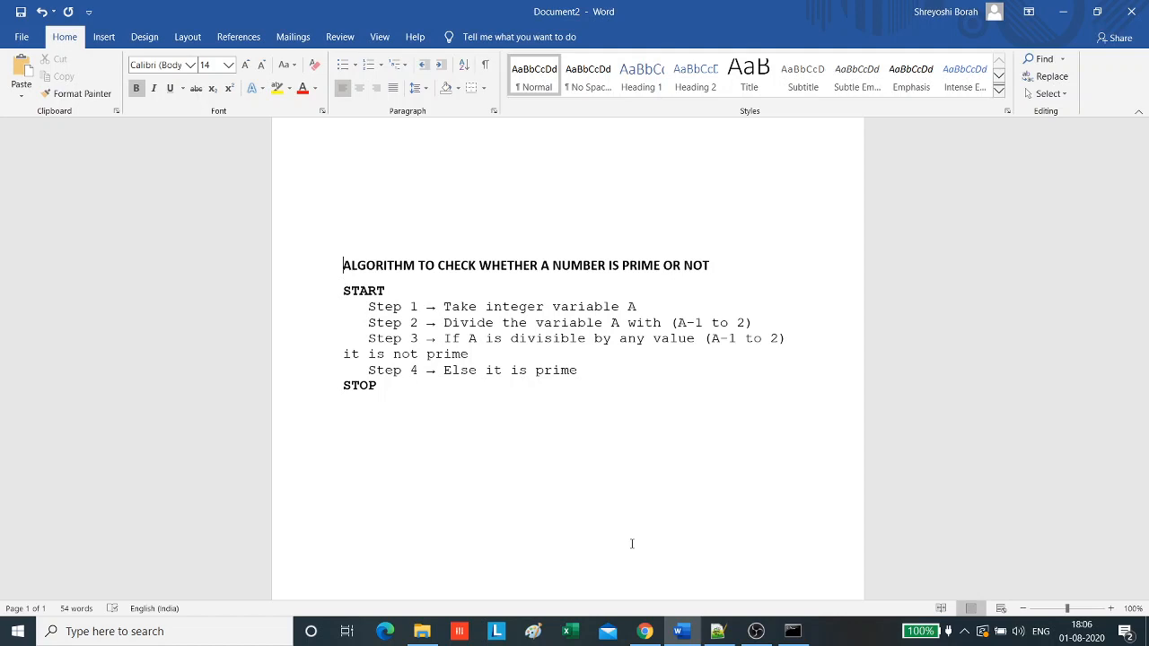
pyautogui.moveTo(338, 276)
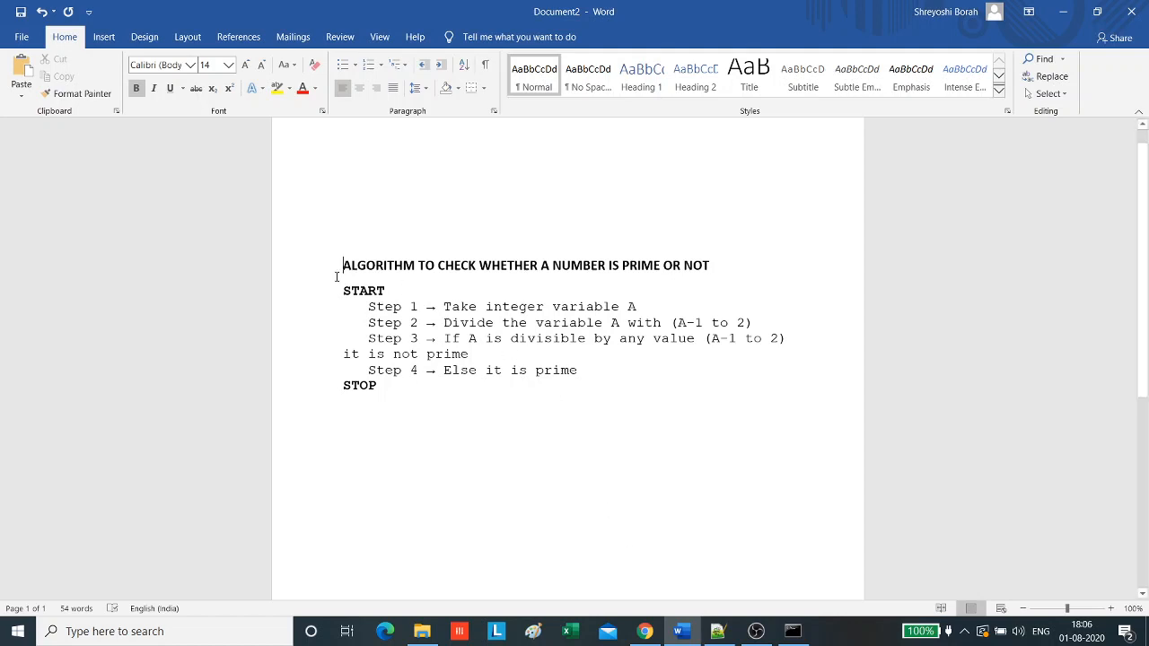
# Switch from the Word algorithm outline to a new blank file in Notepad++
pyautogui.doubleClick(363, 291)
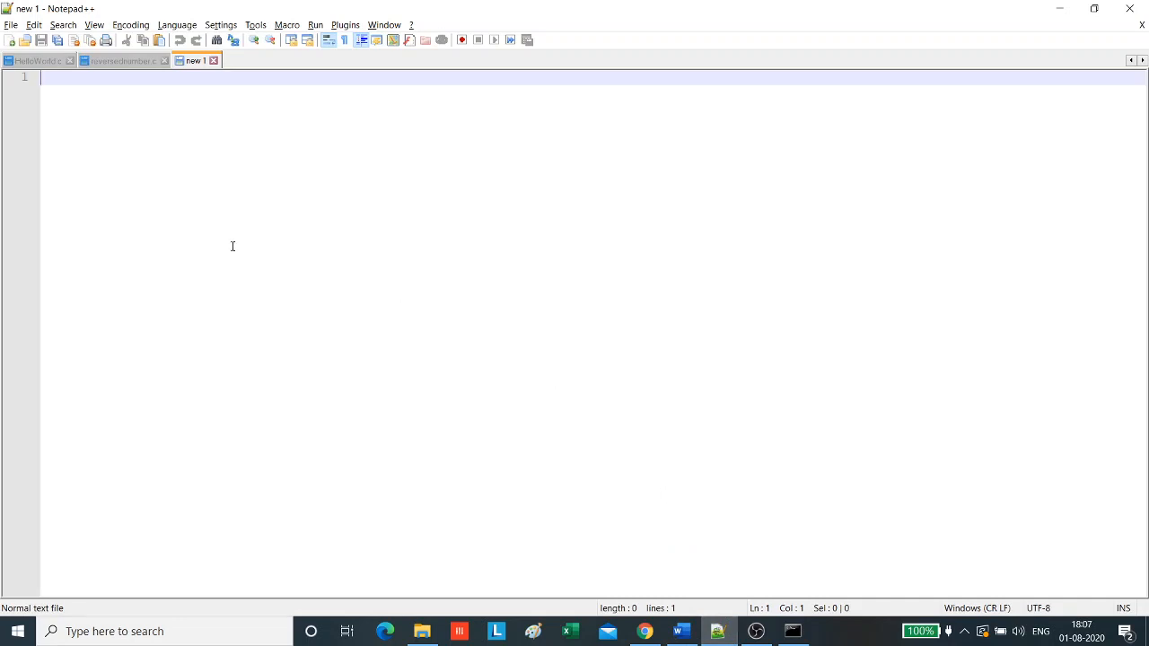
# Write the #include<stdio.h> header and the int main() line
pyautogui.write('#')
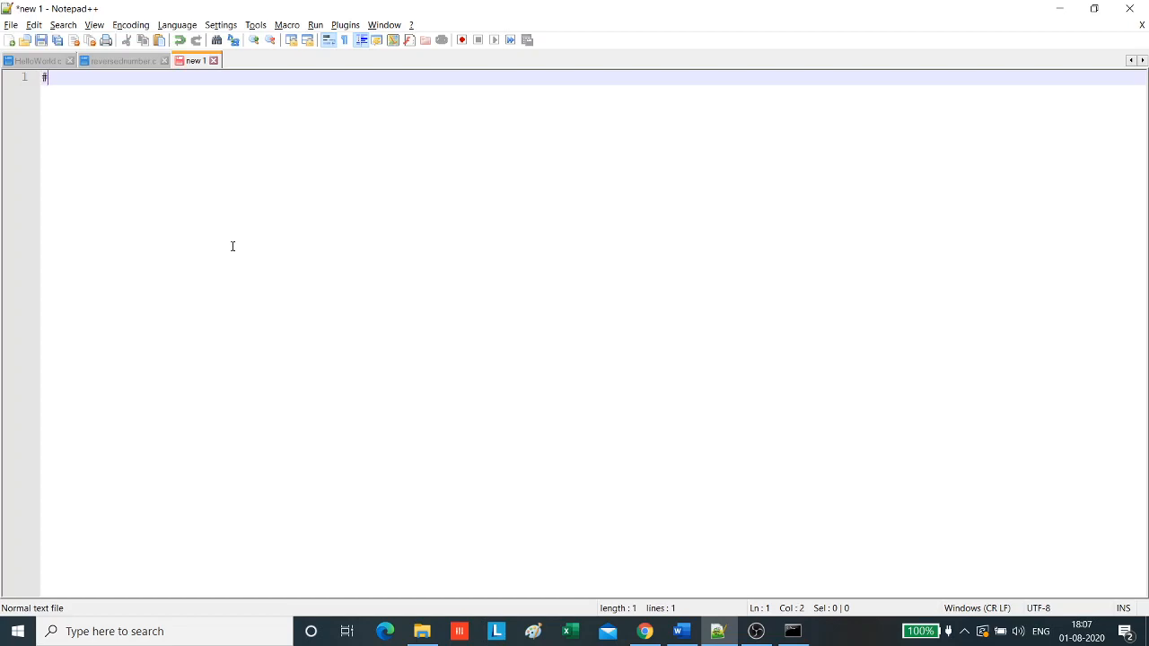
pyautogui.write('include')
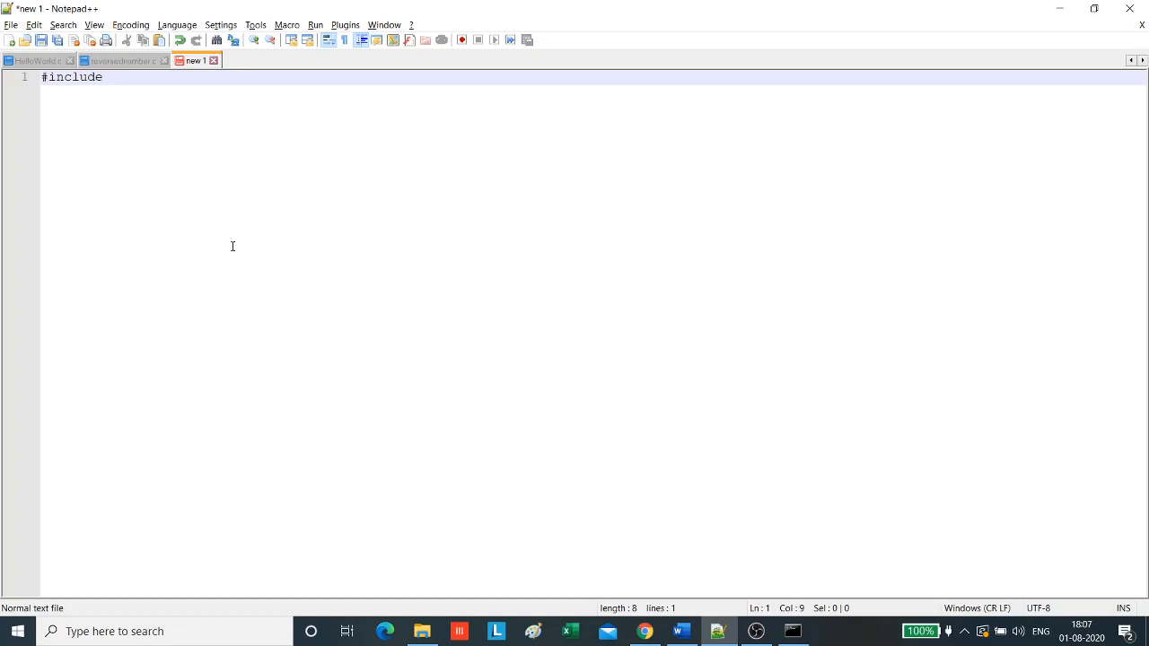
pyautogui.write('<stdio')
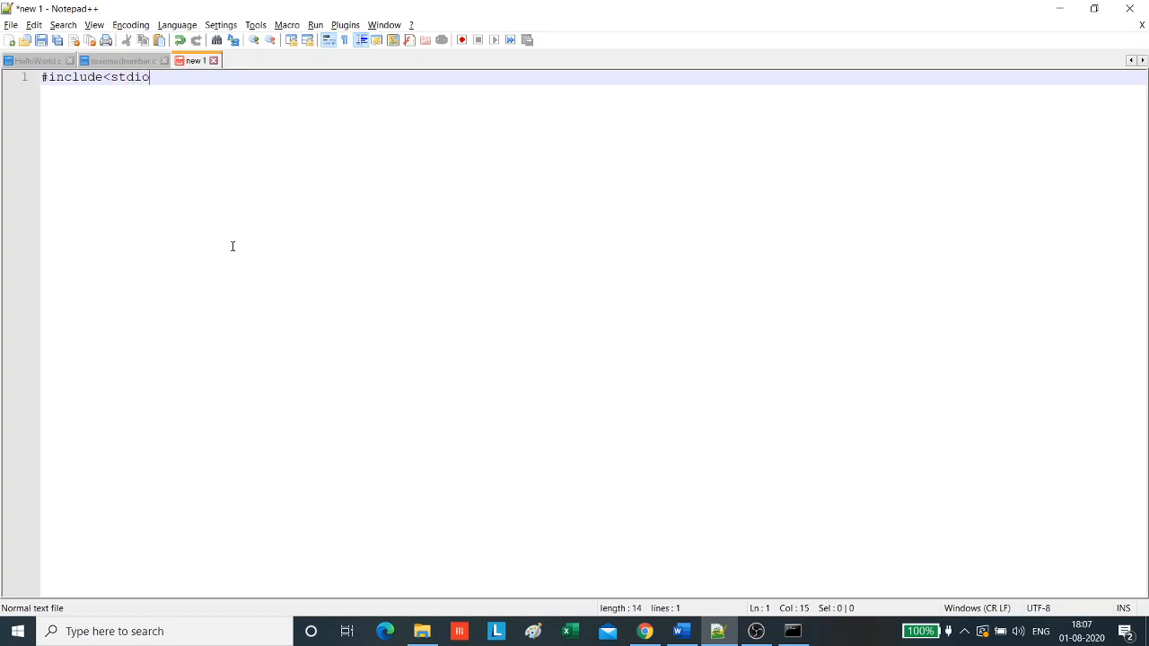
pyautogui.write('.h>')
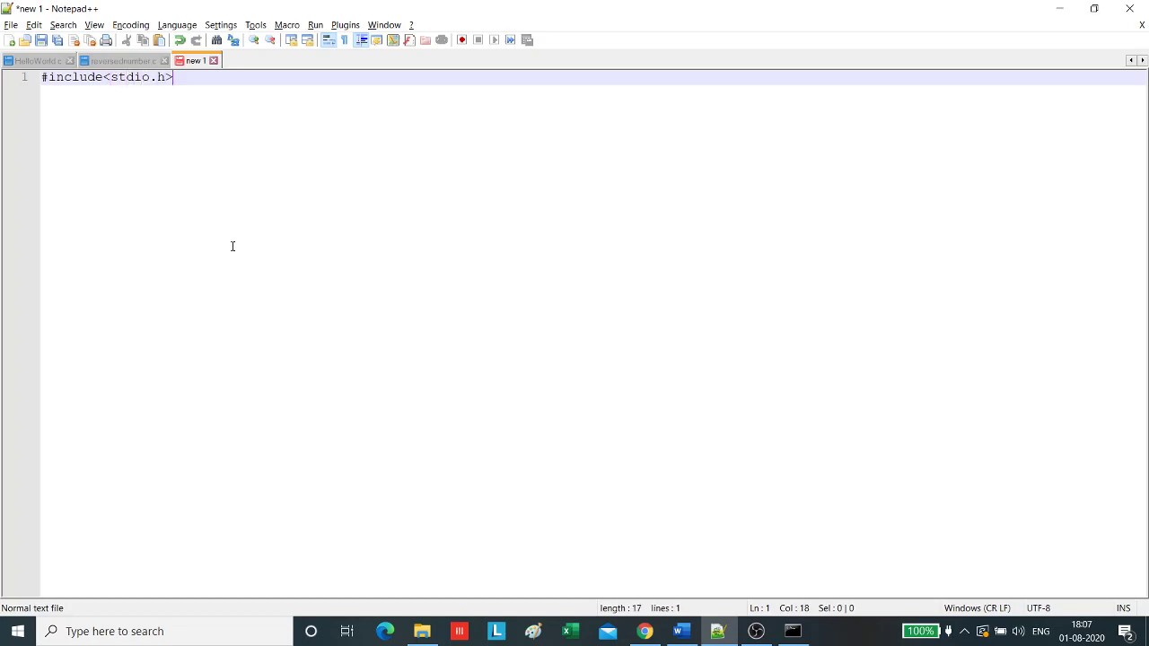
pyautogui.press('Enter')
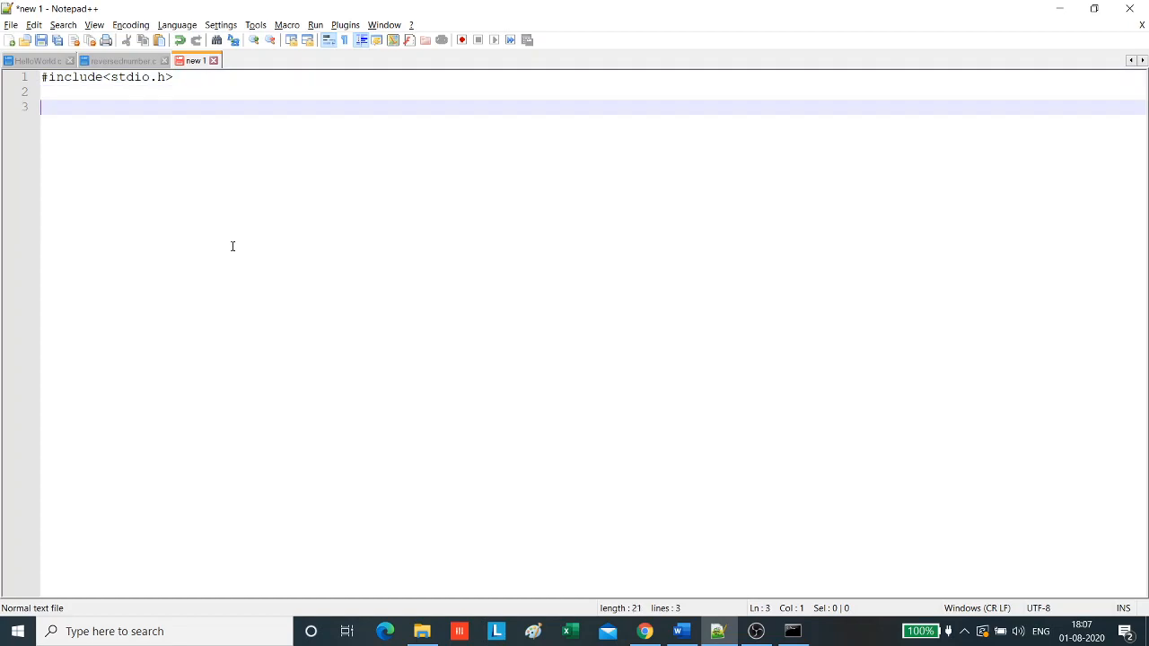
pyautogui.write('int main(')
pyautogui.write('{')
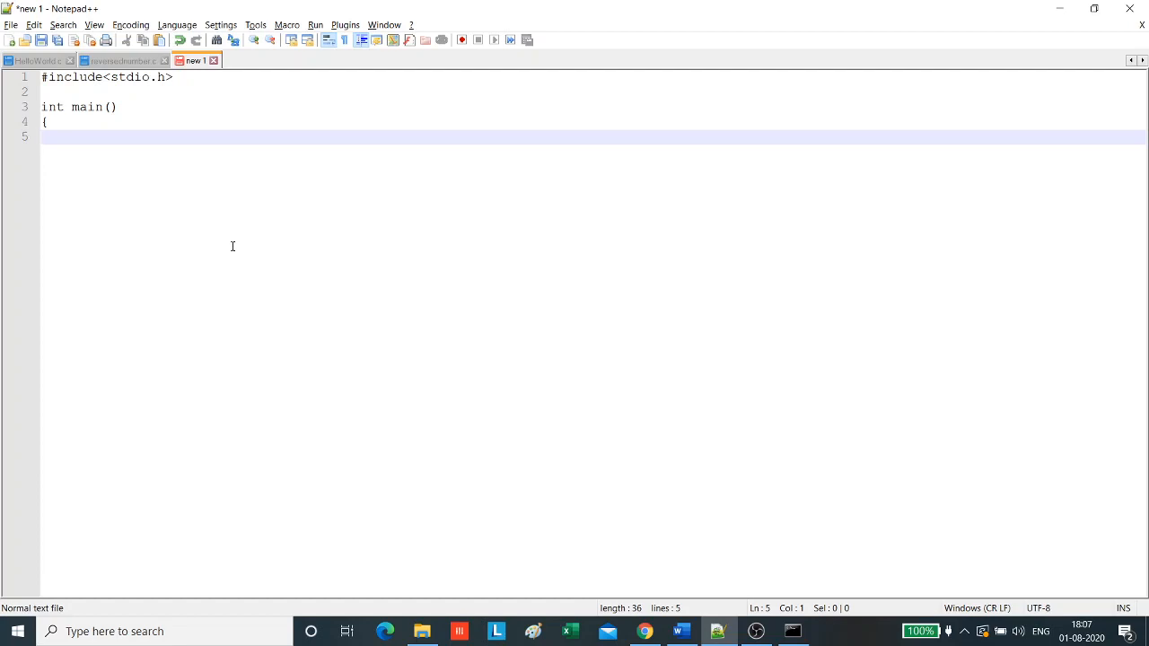
# Declare int loop,number=11; and int prime=1;
pyautogui.write('int')
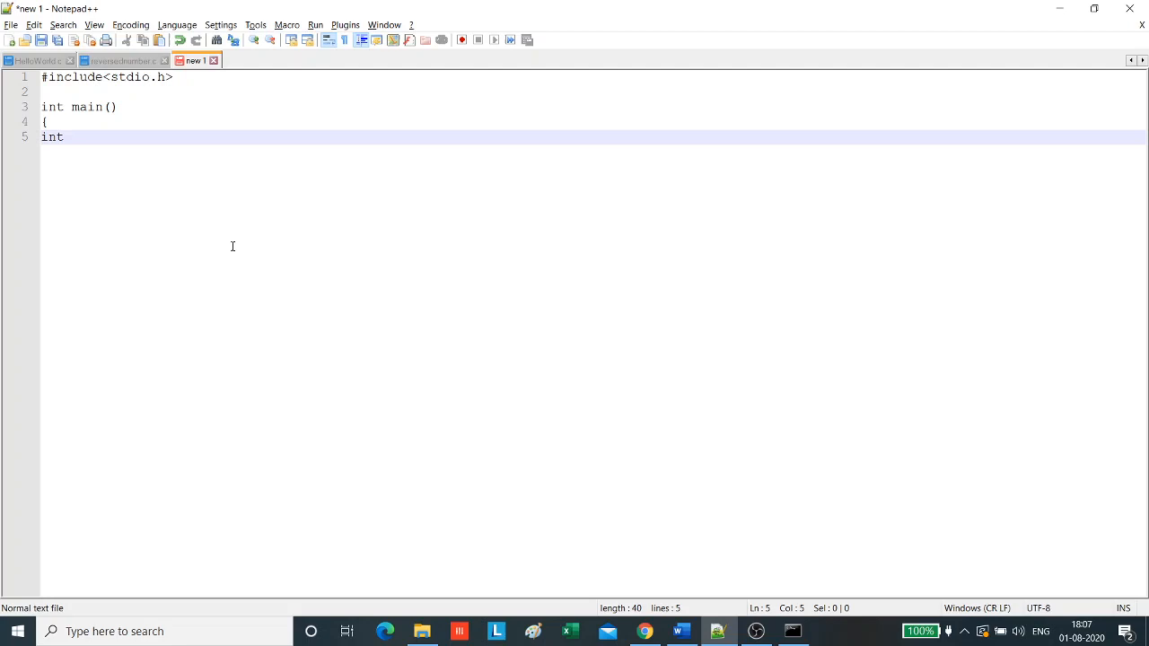
pyautogui.write('loop')
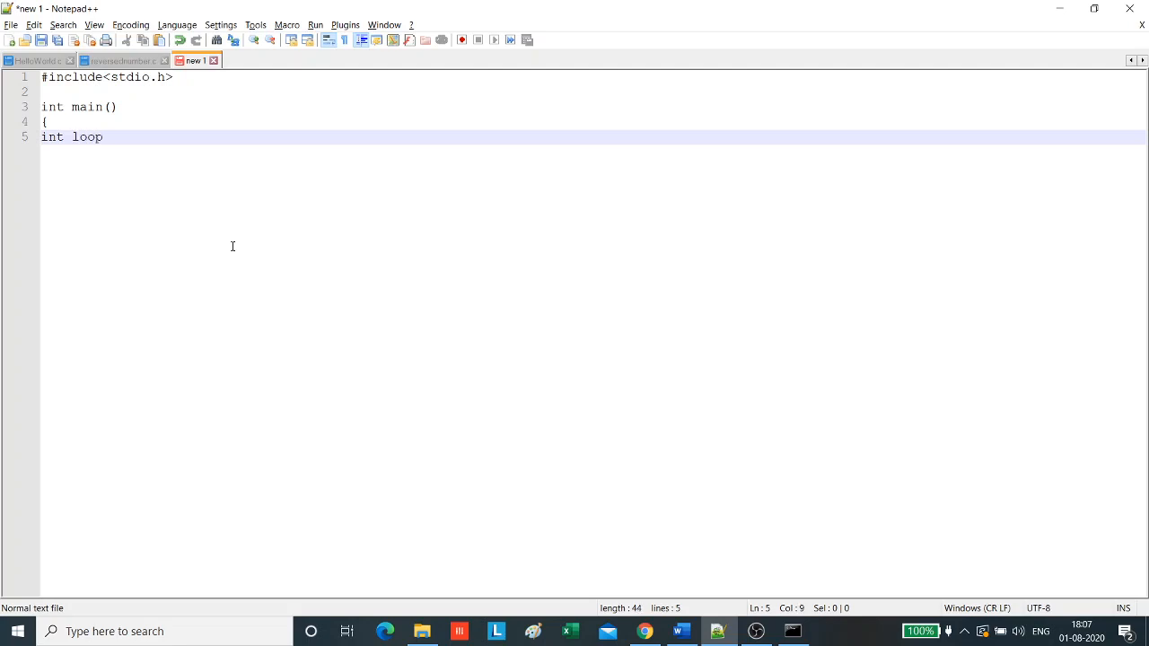
pyautogui.write(',number')
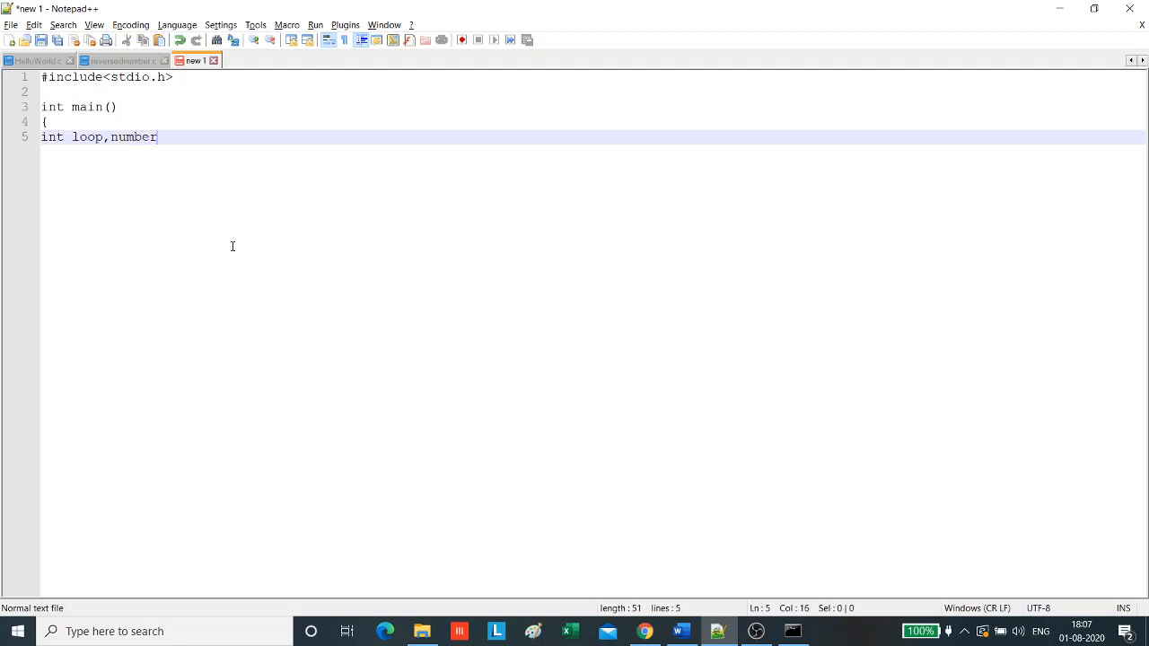
pyautogui.write(';')
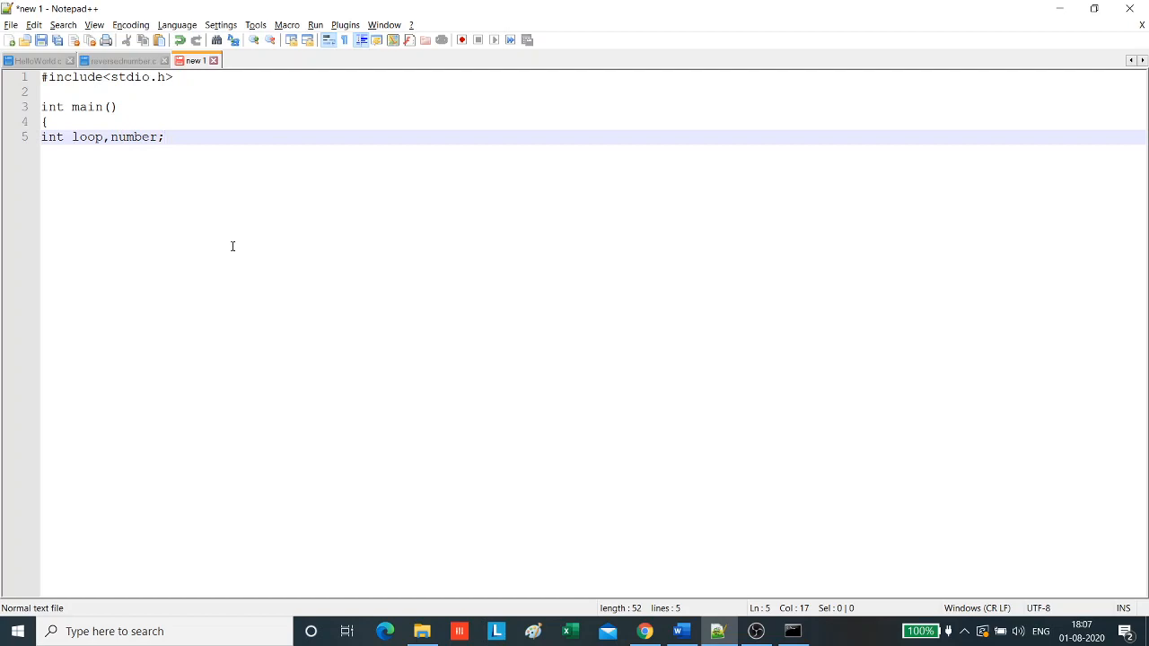
pyautogui.press('Left')
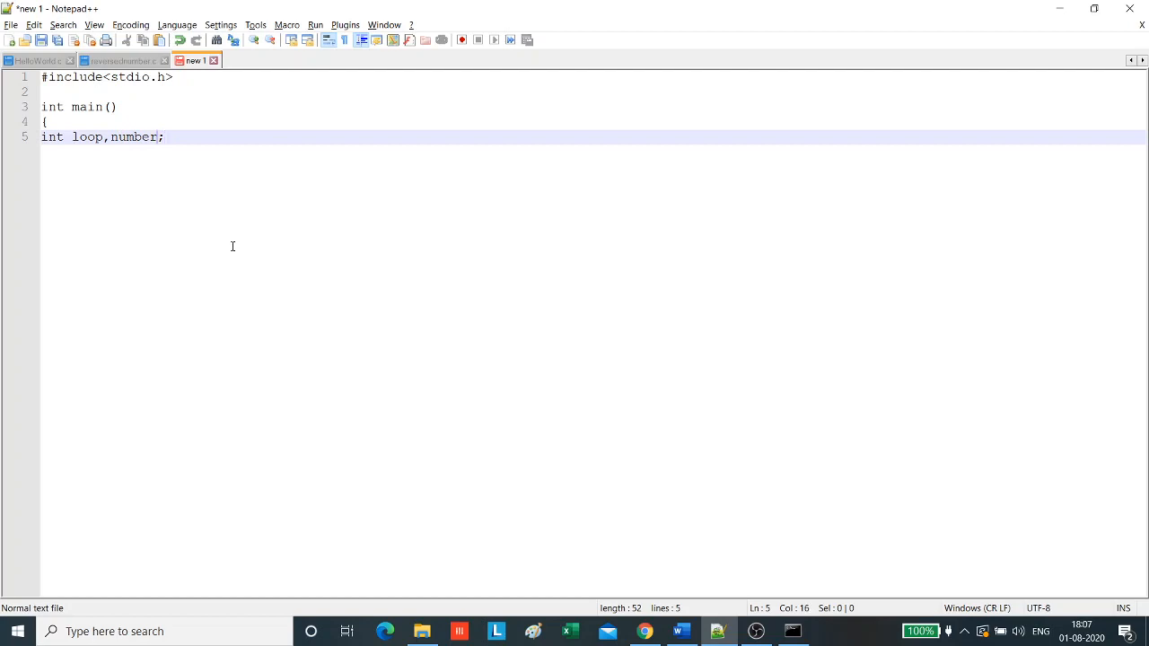
pyautogui.write('=11')
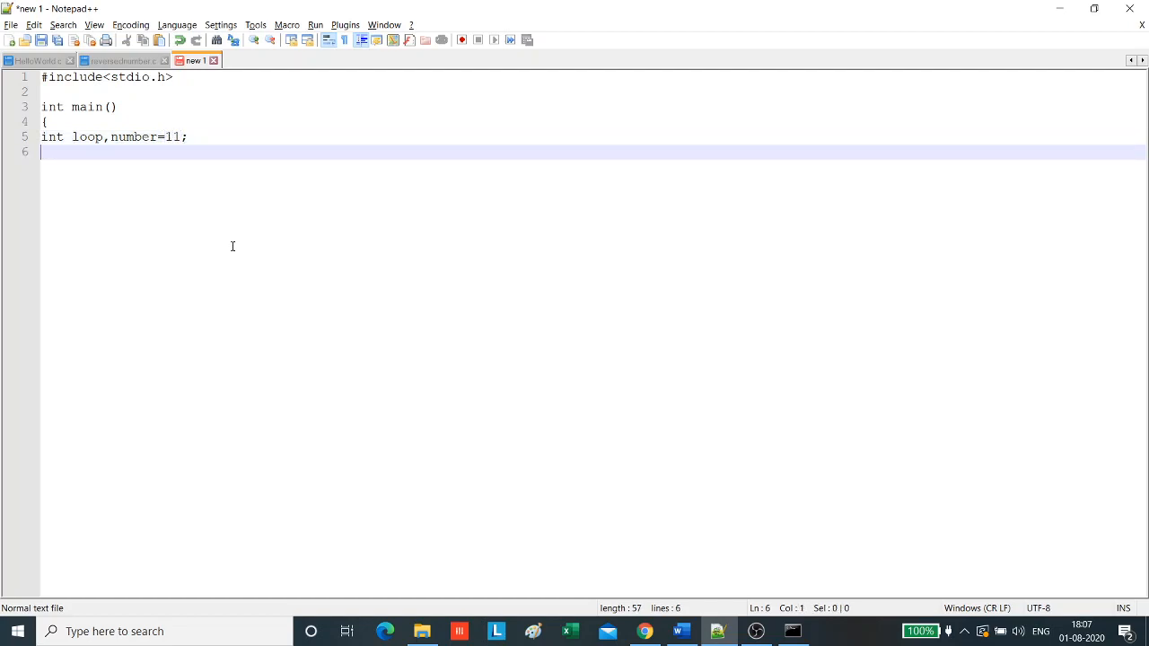
pyautogui.write('int')
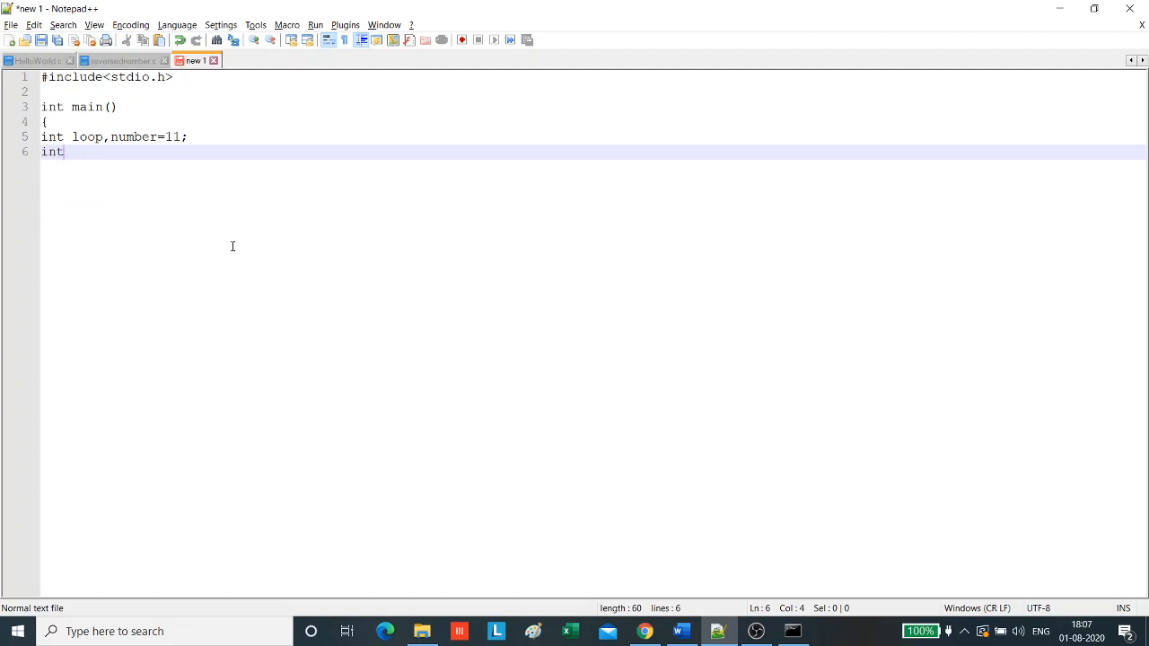
pyautogui.write('prim')
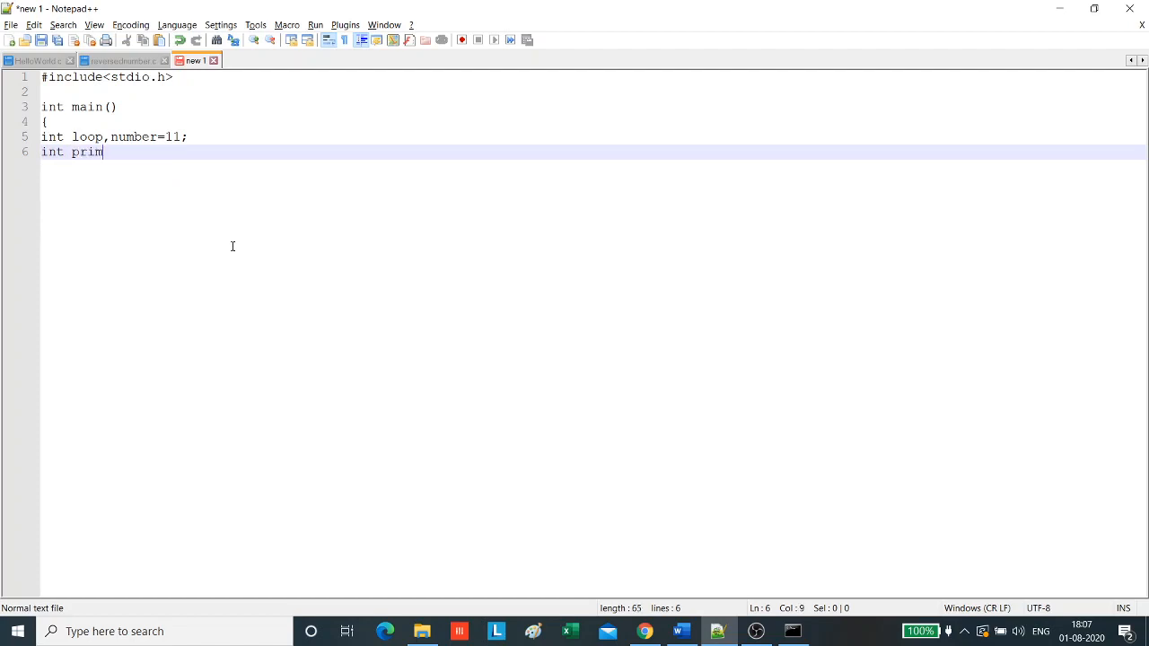
pyautogui.write('e=1')
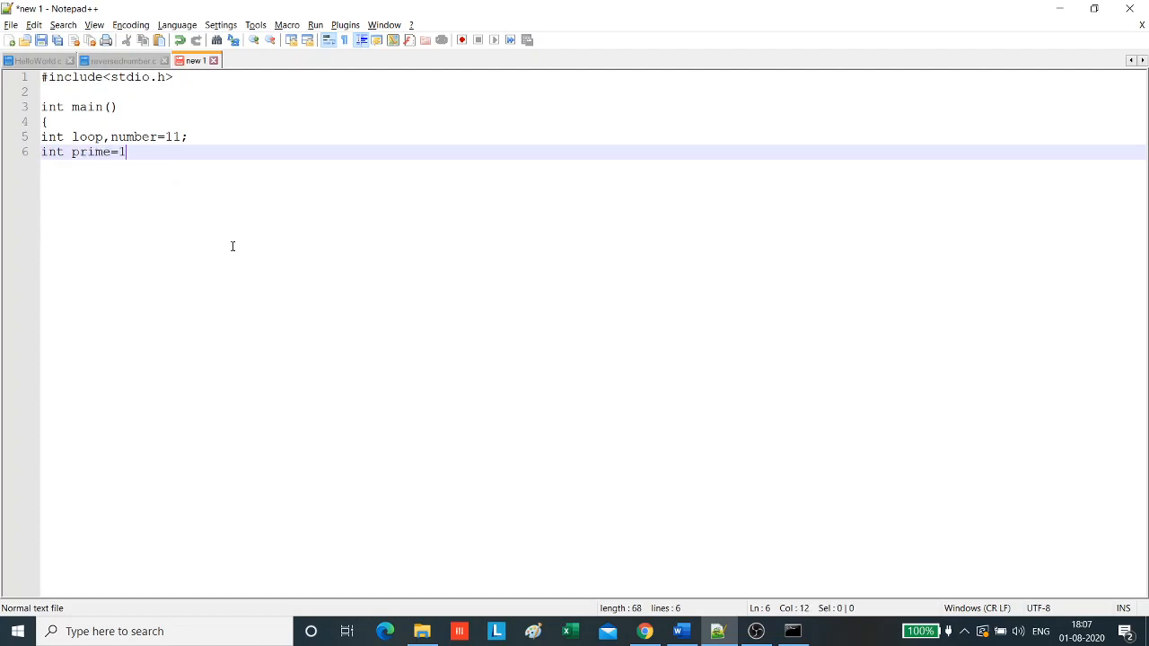
pyautogui.write(';')
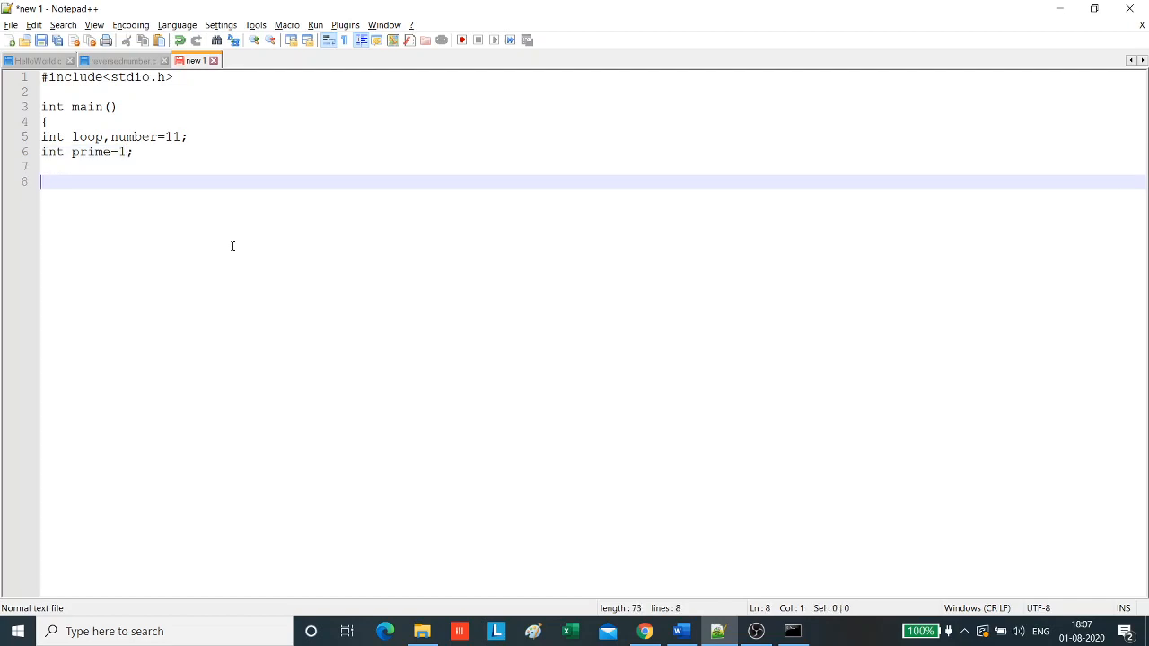
# Write the loop header for(loop=2;loop<number;loop++)
pyautogui.write('for(')
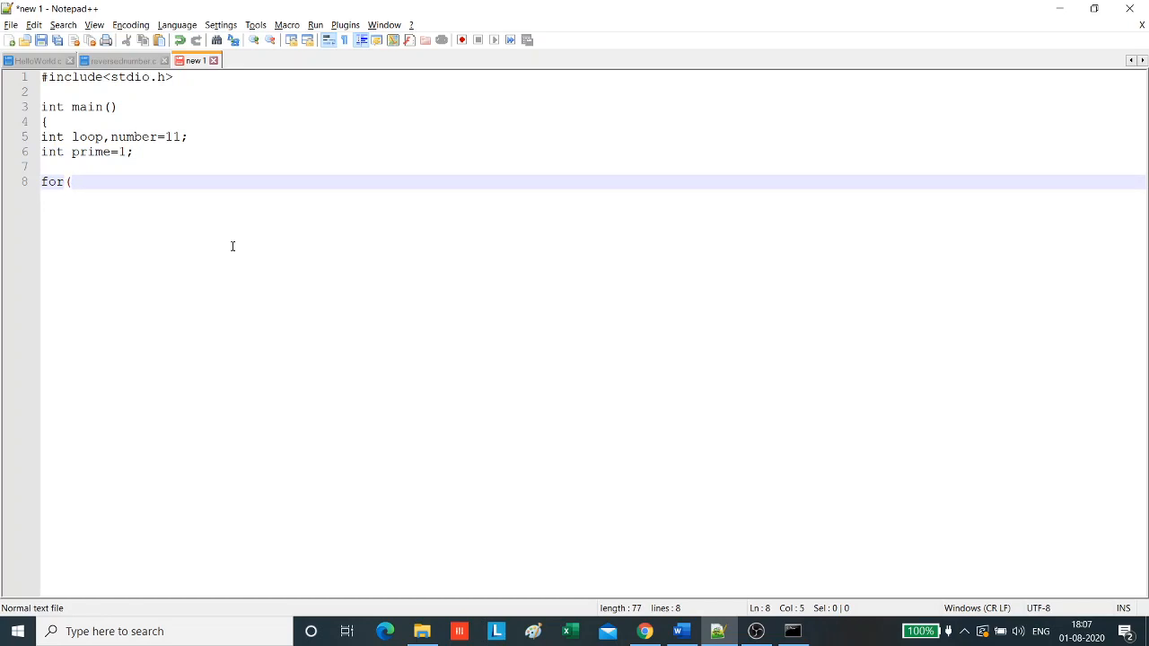
pyautogui.write('loop')
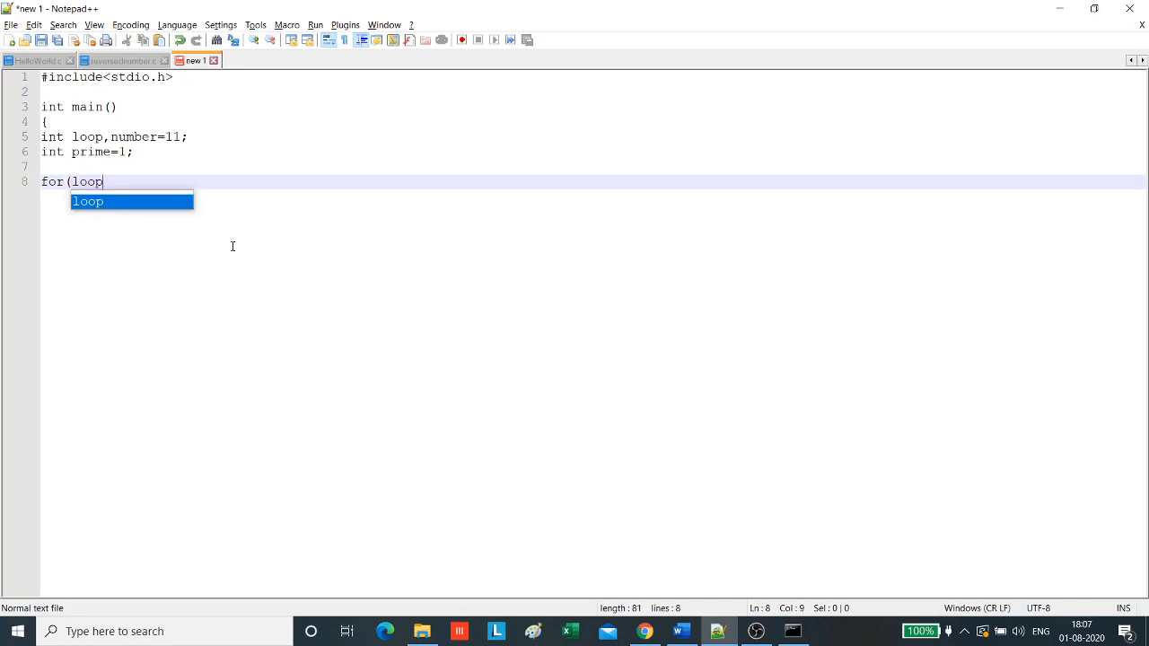
pyautogui.write('=')
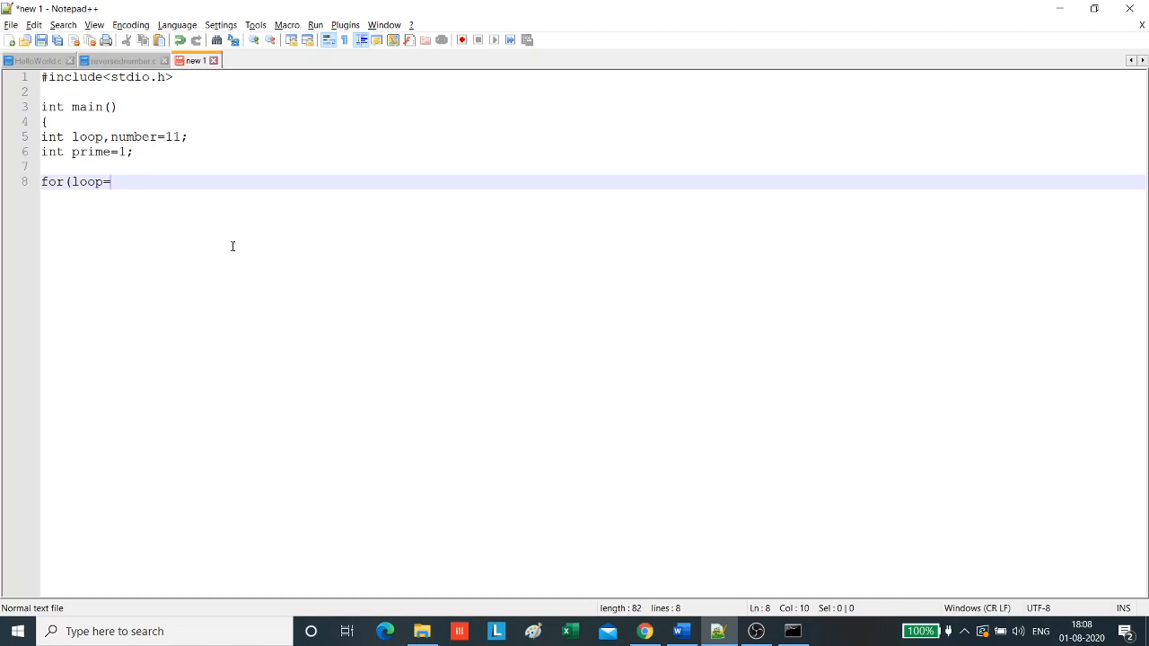
pyautogui.write('2')
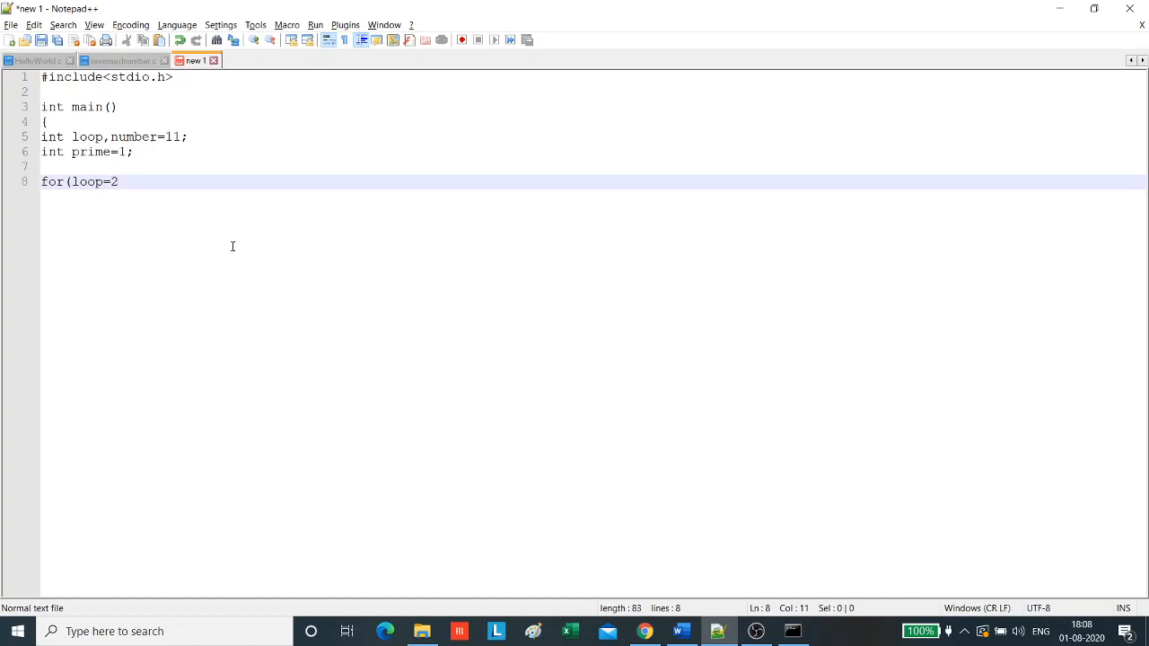
pyautogui.write(';')
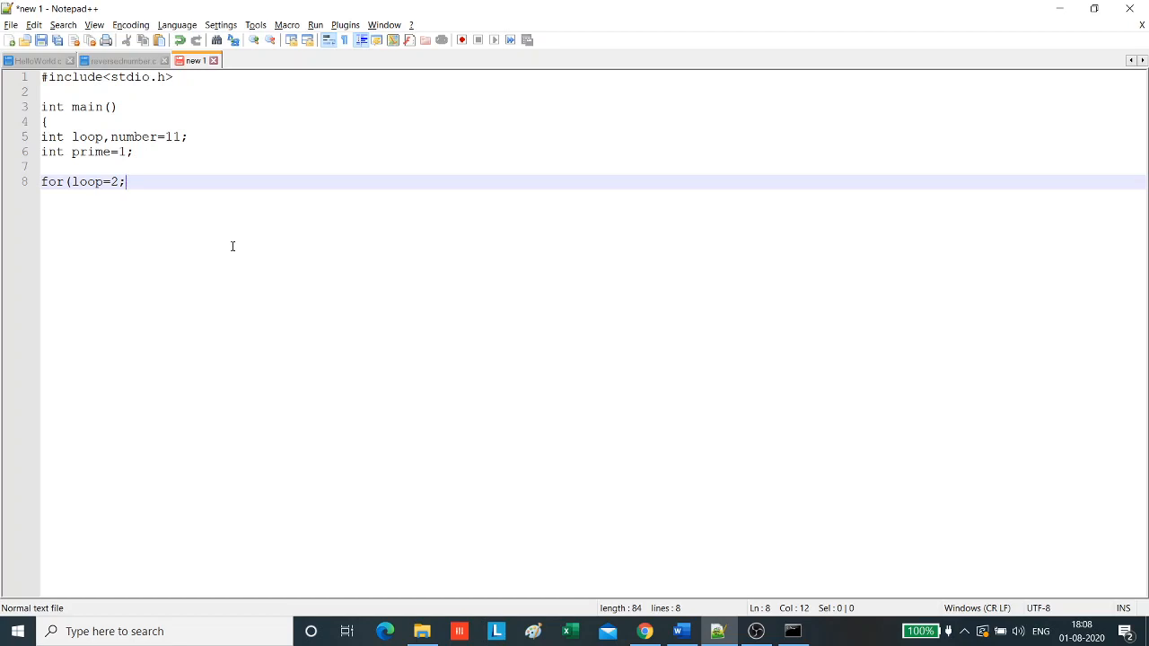
pyautogui.write('loop')
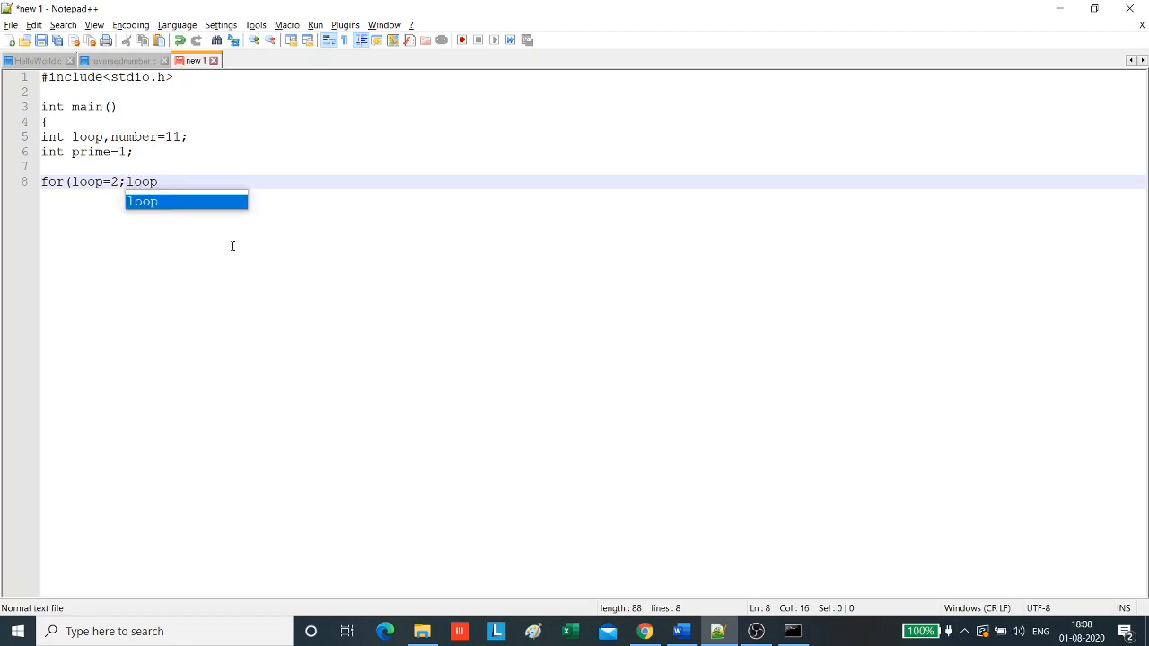
pyautogui.write('<nu')
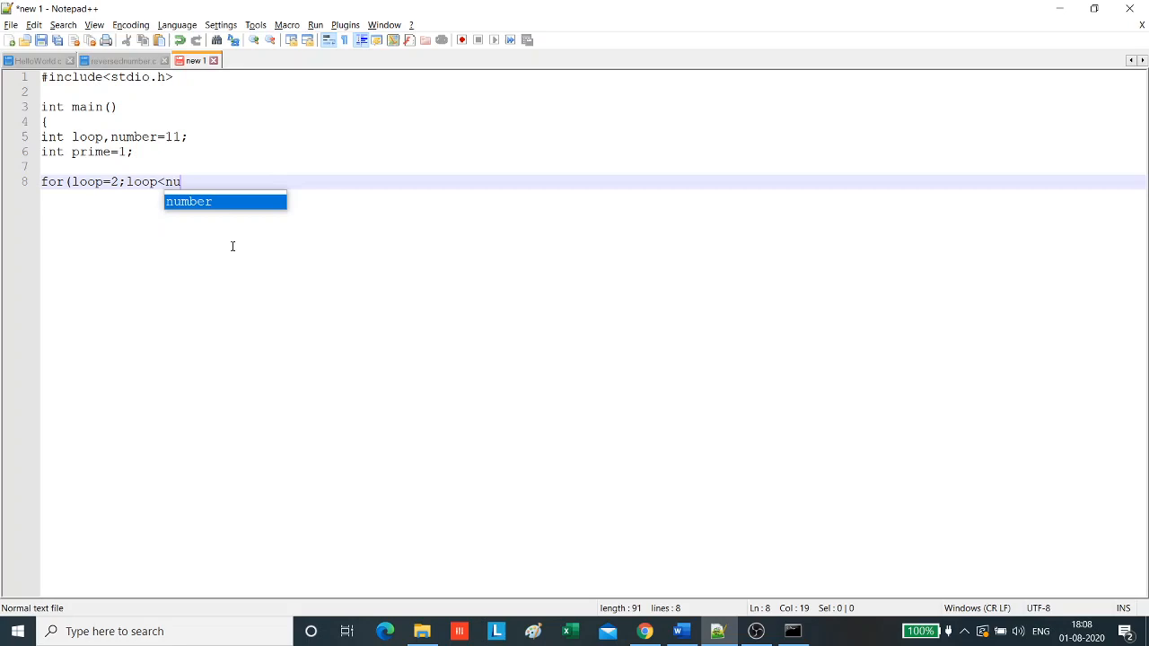
pyautogui.write('mber')
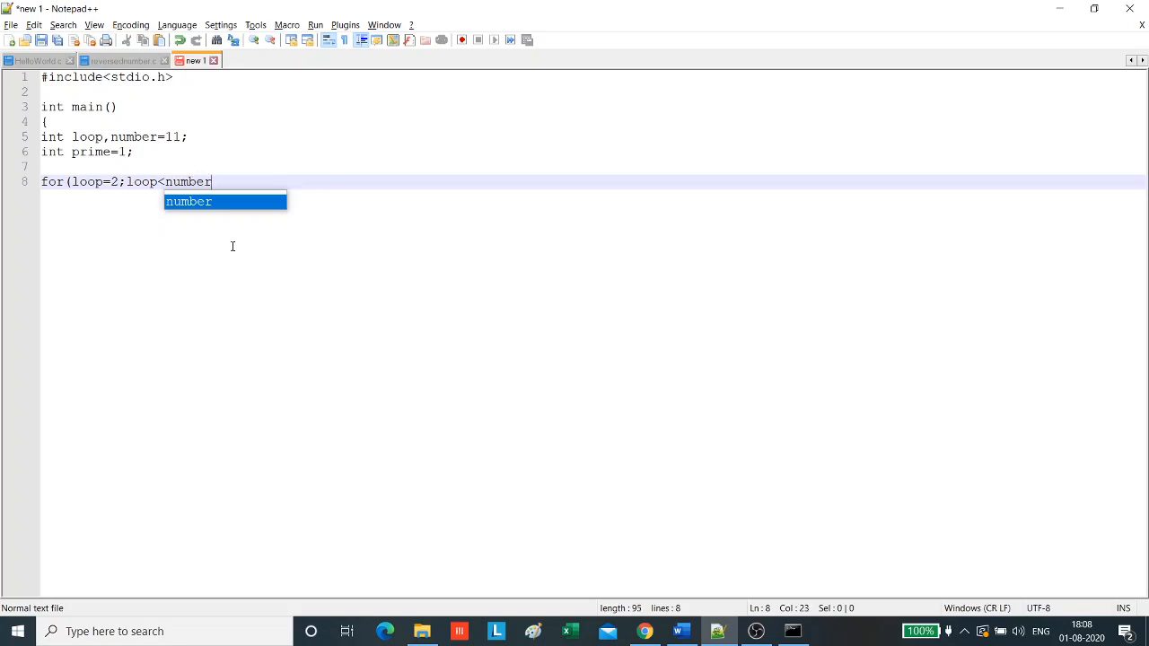
pyautogui.write(';loop')
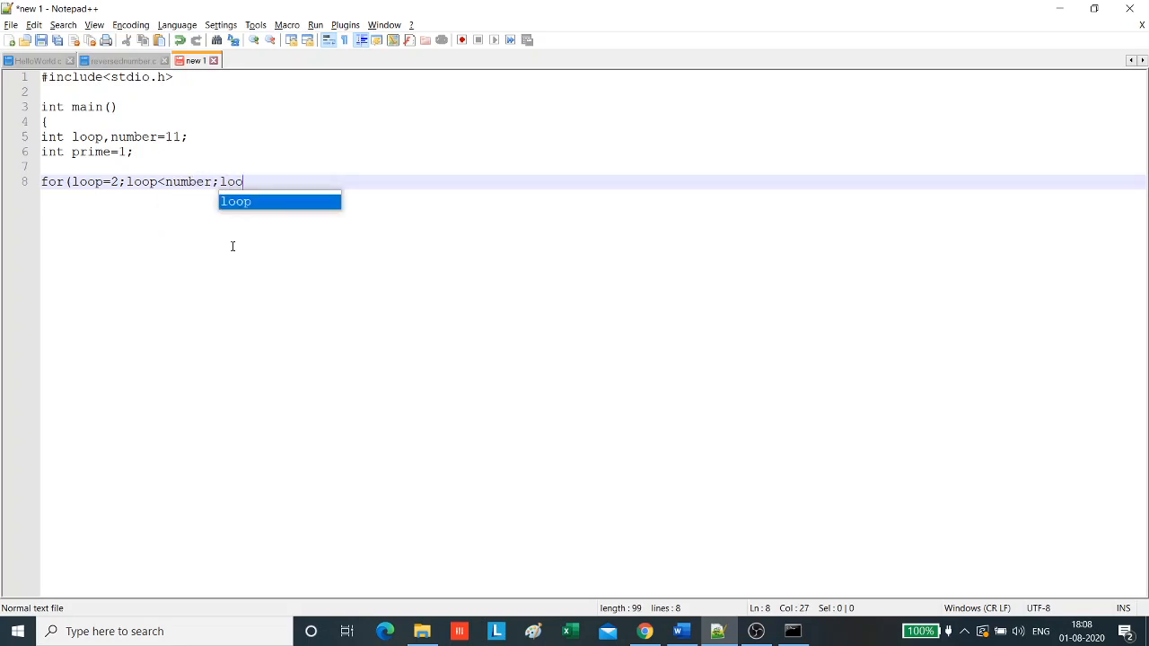
pyautogui.write('p++')
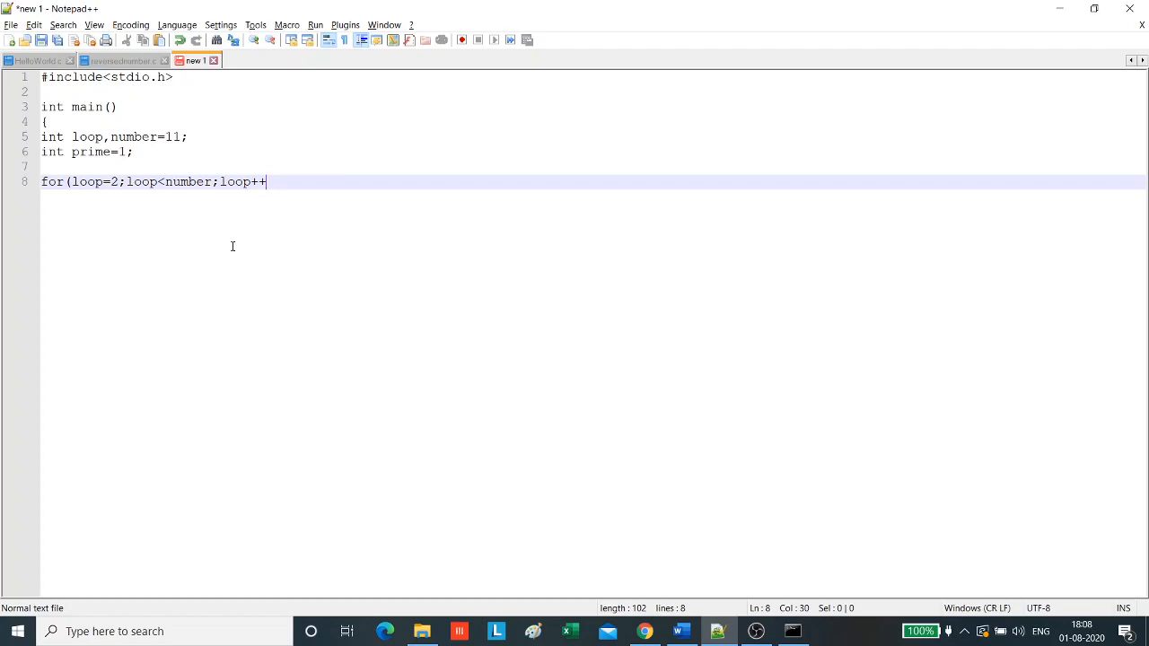
pyautogui.write(')')
pyautogui.write('{')
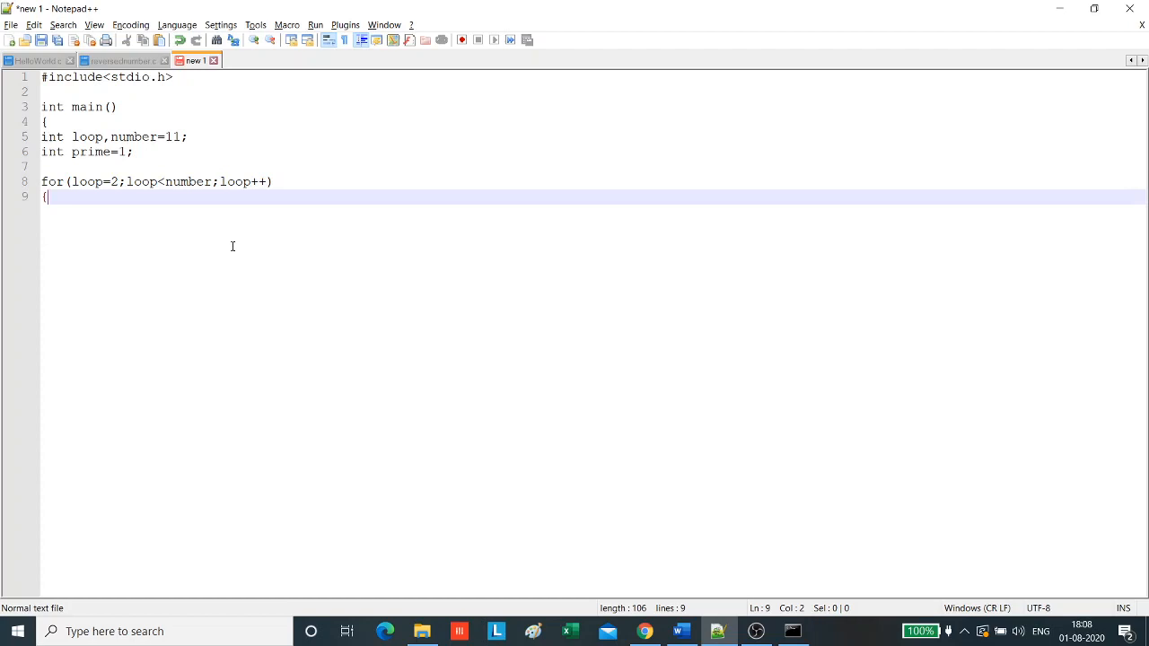
pyautogui.press('Enter')
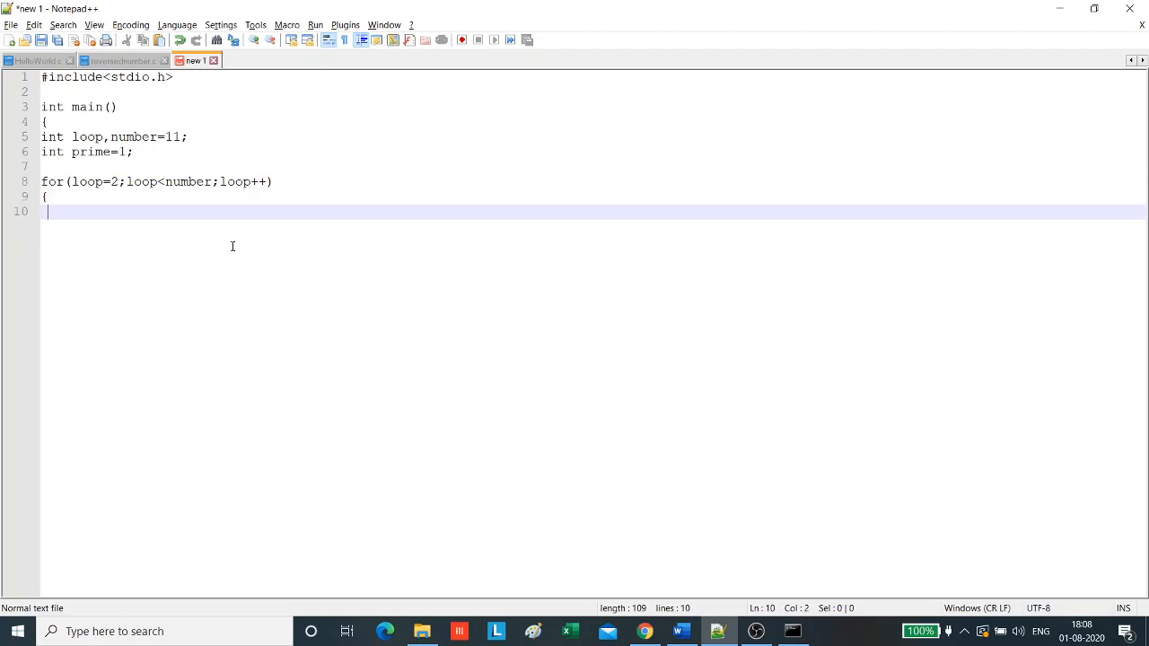
# Write the condition if((number%loop)==0) with its extra parentheses
pyautogui.write('if(')
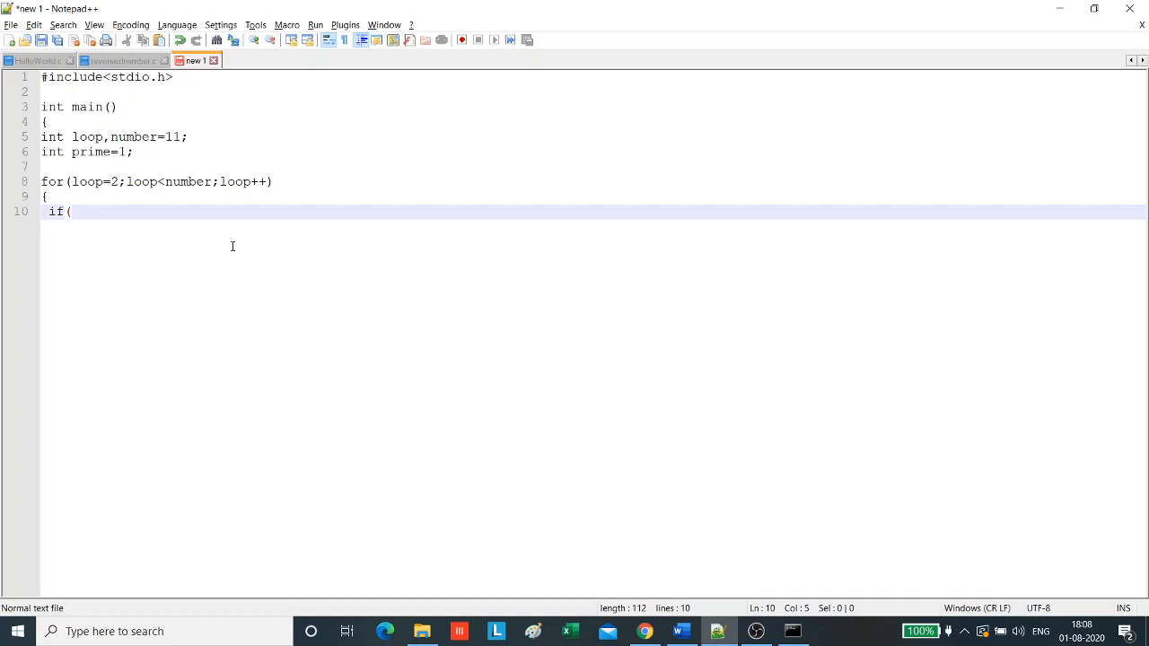
pyautogui.write('number')
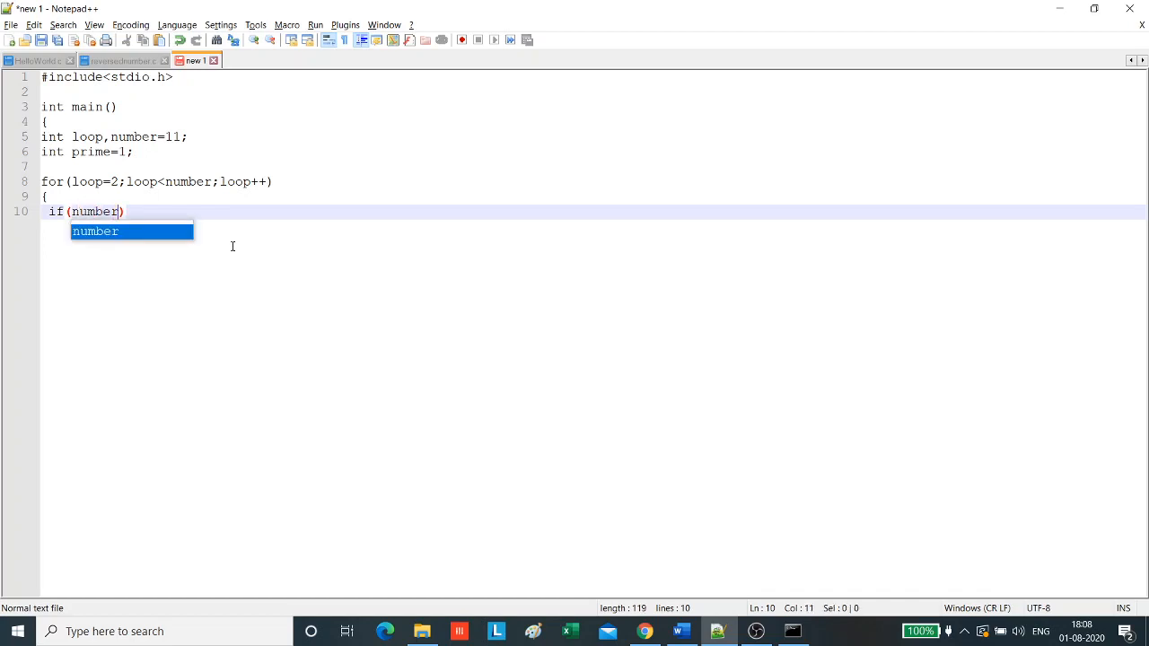
pyautogui.write('%')
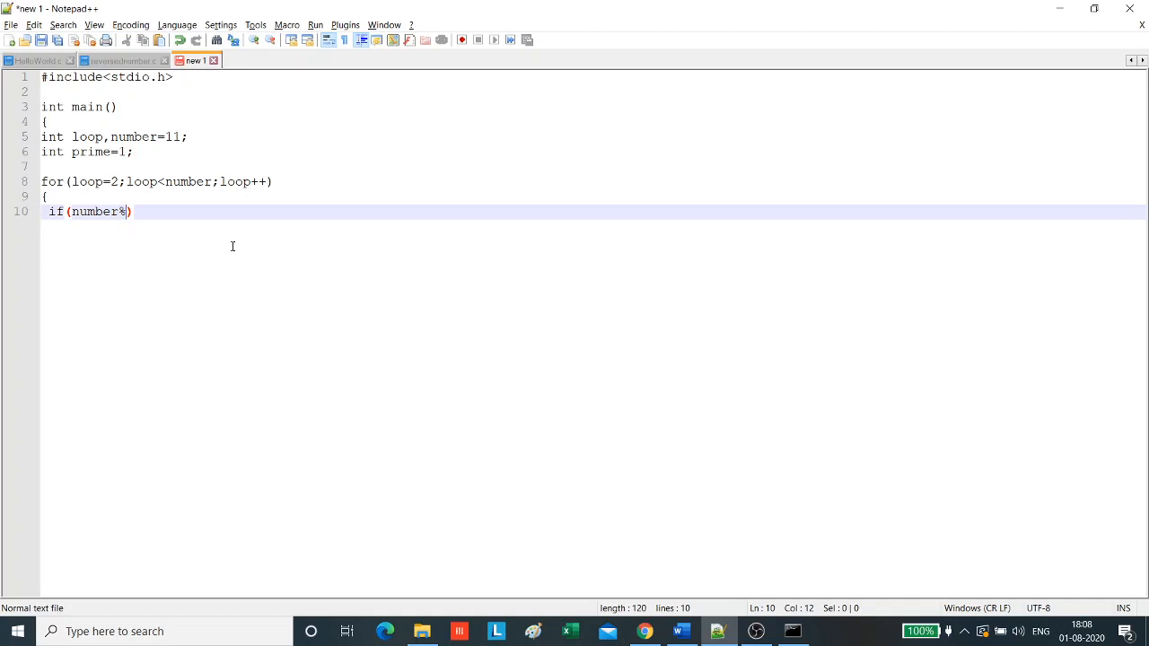
pyautogui.write('loop')
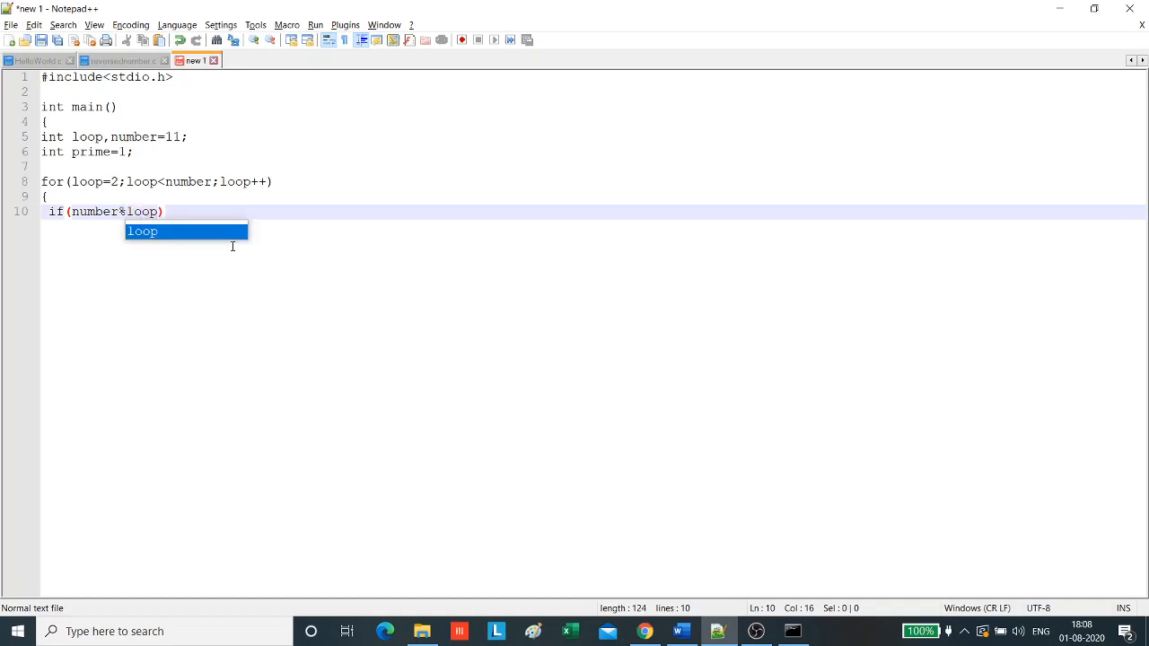
pyautogui.write('==0')
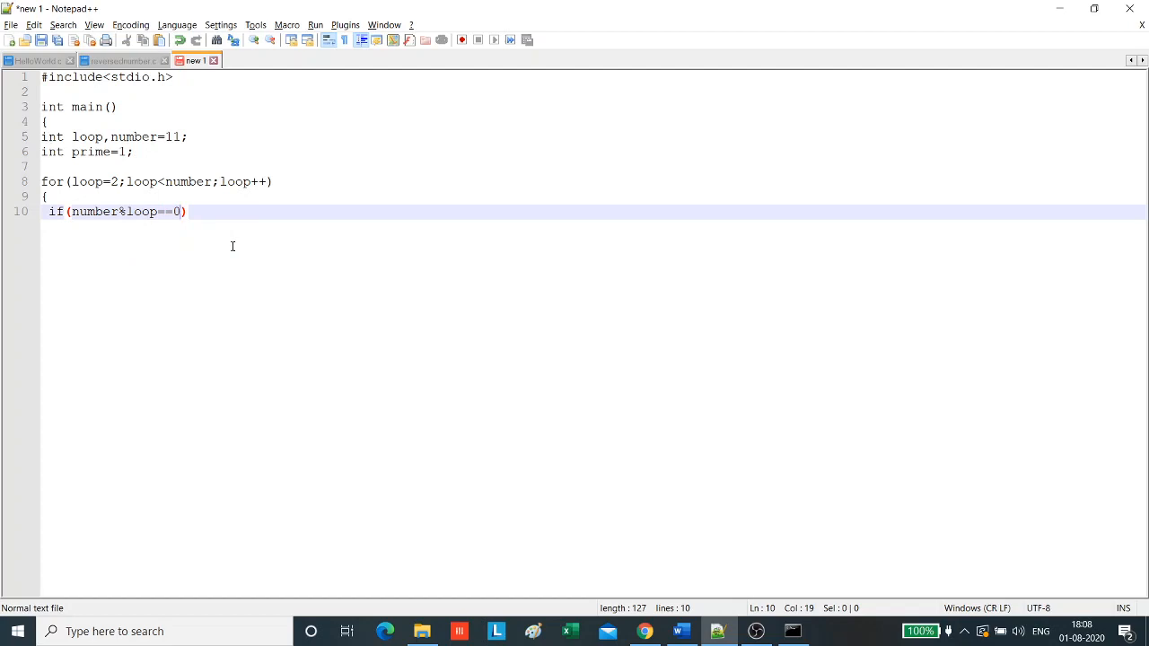
pyautogui.click(68, 212)
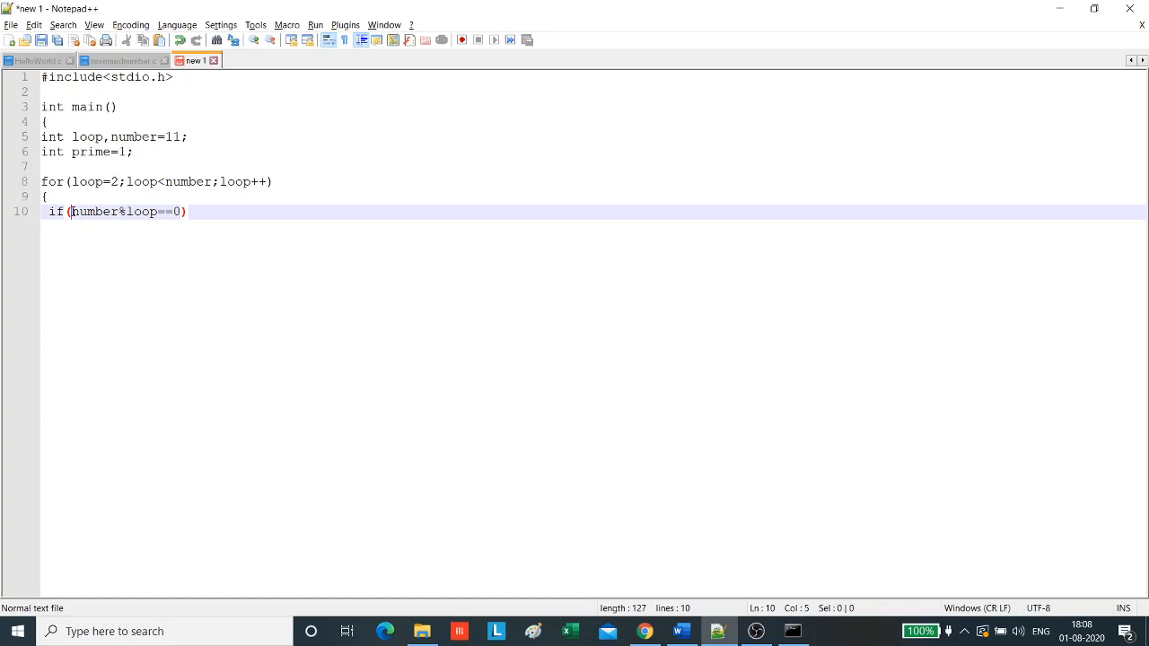
pyautogui.write('(')
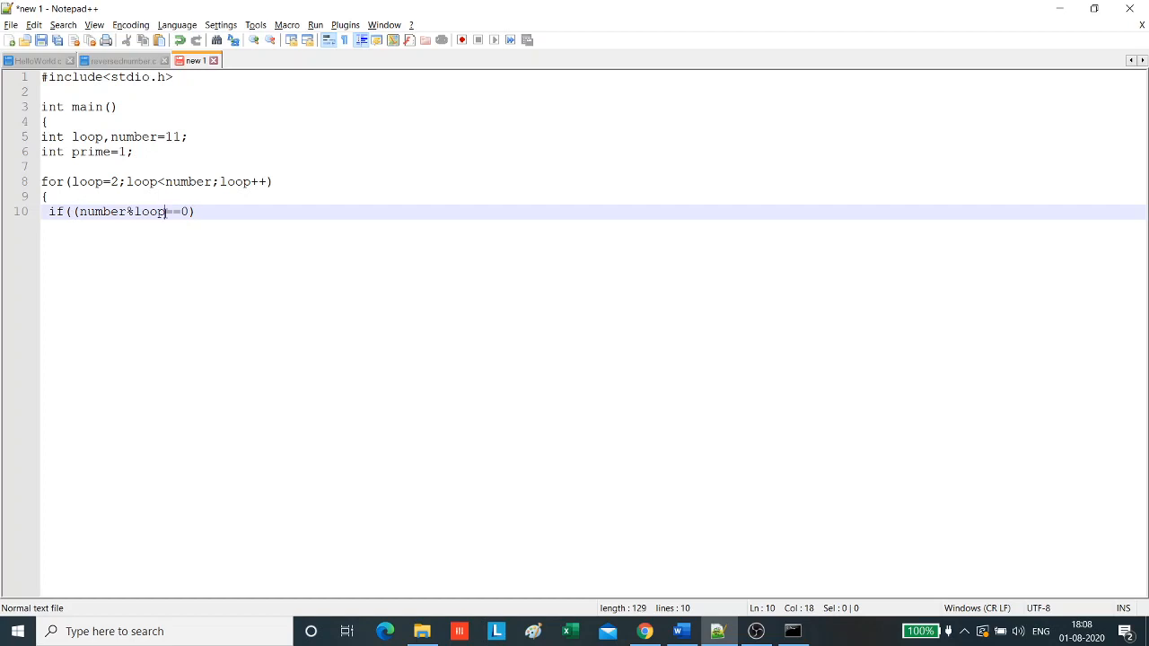
pyautogui.write(')')
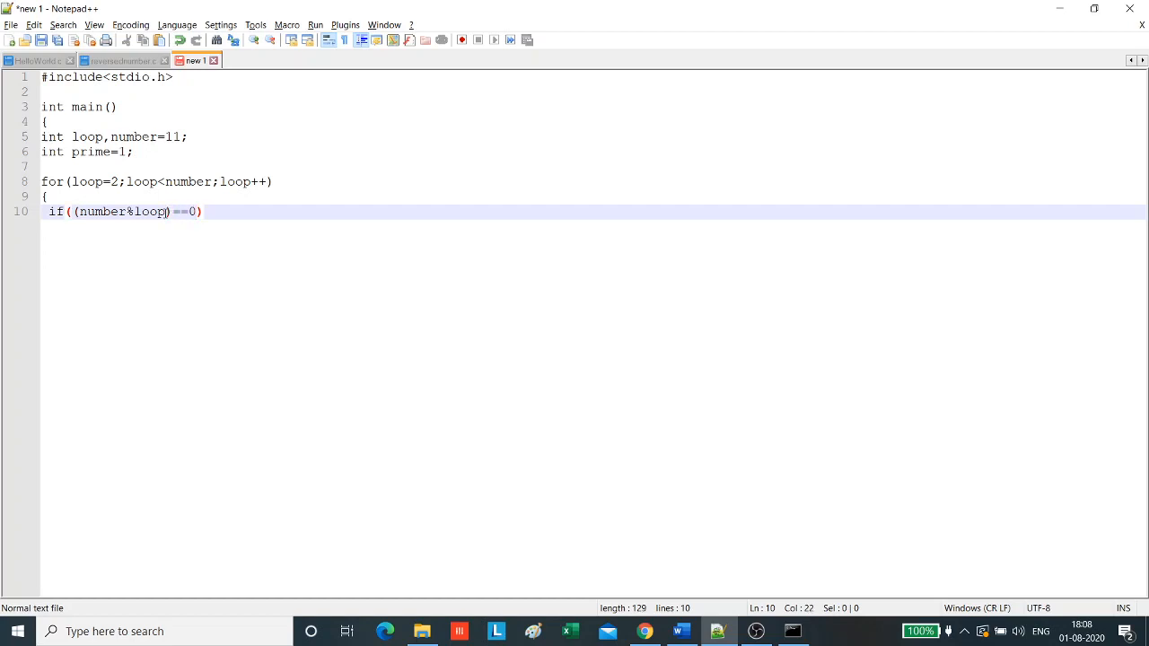
pyautogui.press('Enter')
pyautogui.write('{')
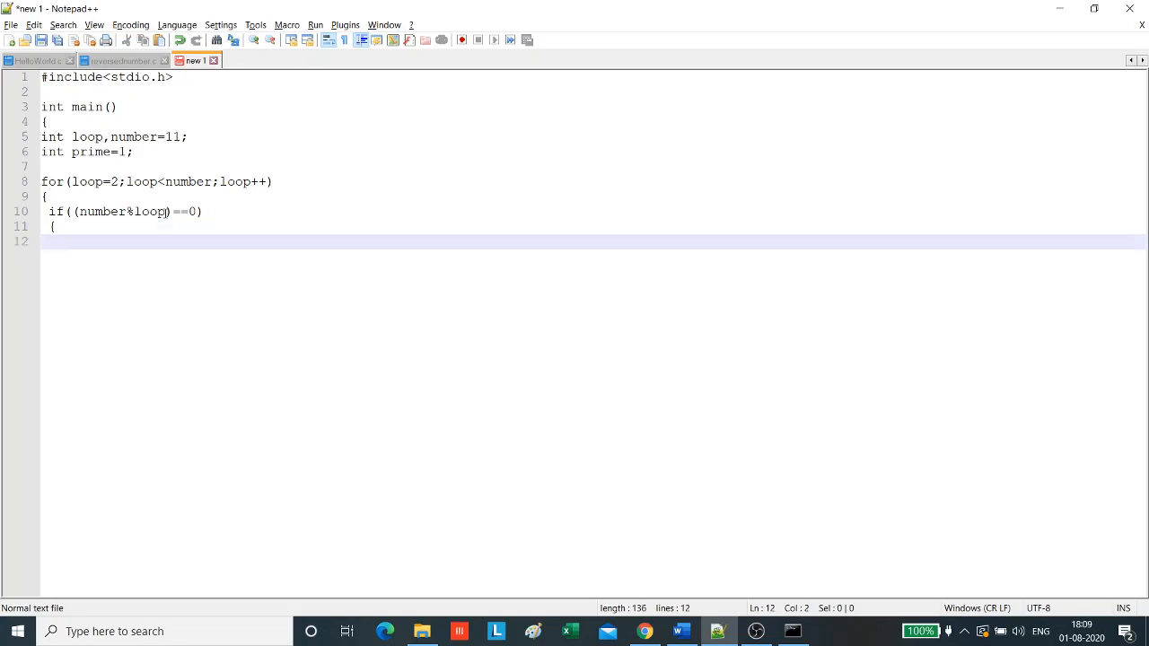
# Set prime=0; inside the if block, then close the if block and the loop
pyautogui.write('prime=0')
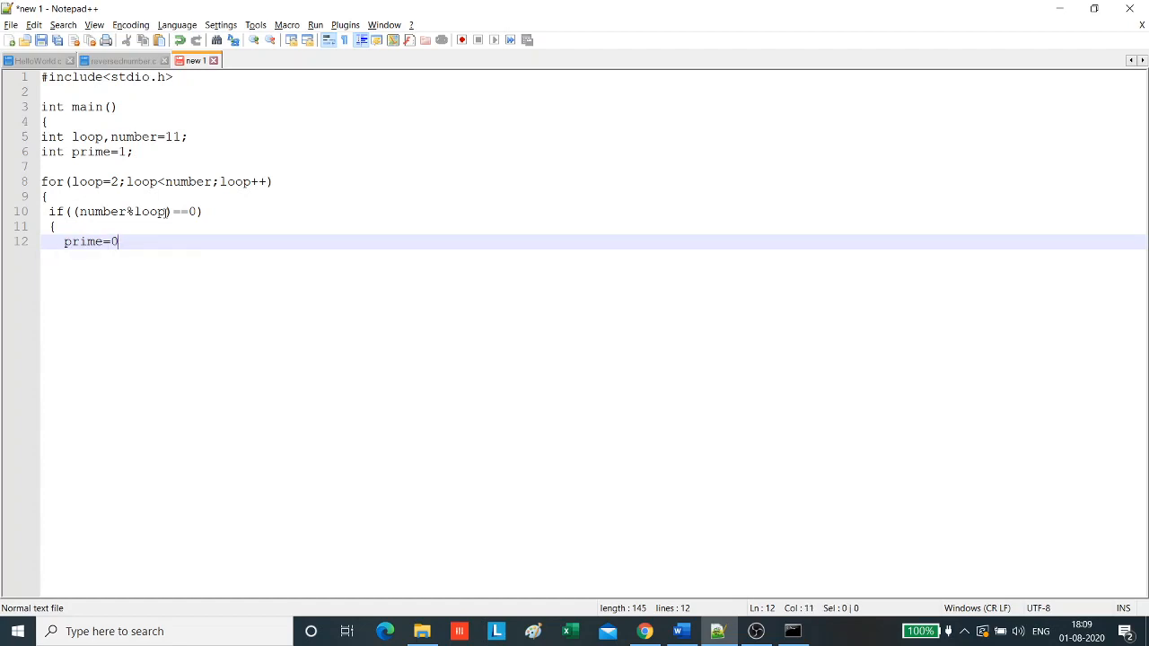
pyautogui.write(';')
pyautogui.write('}')
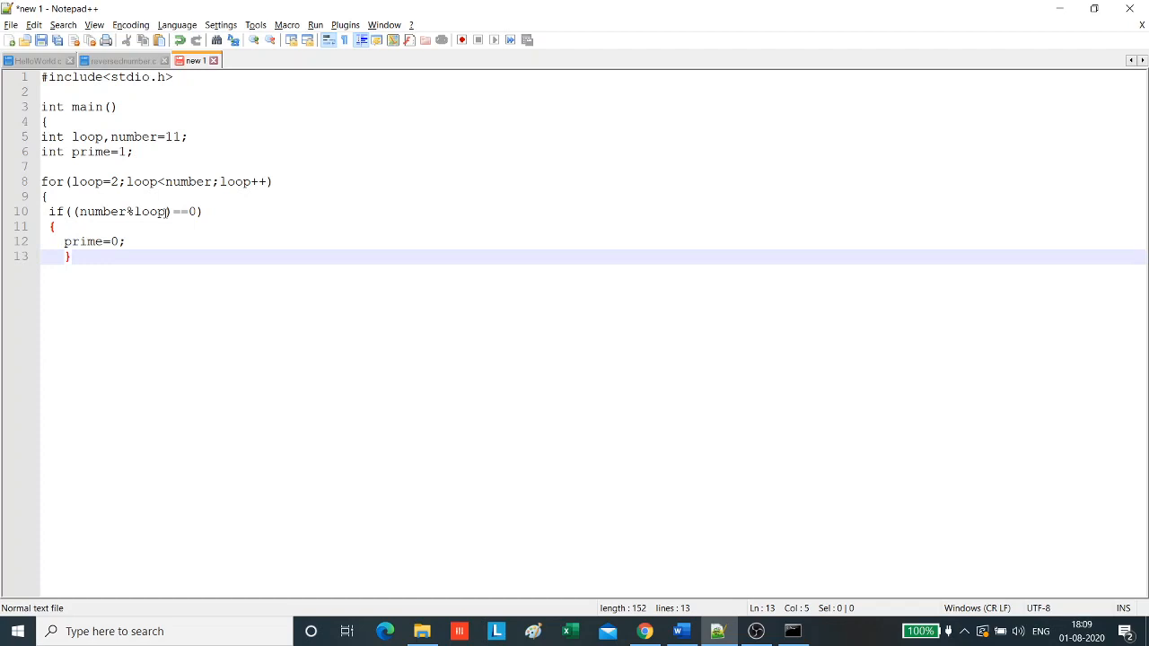
pyautogui.press('Backspace')
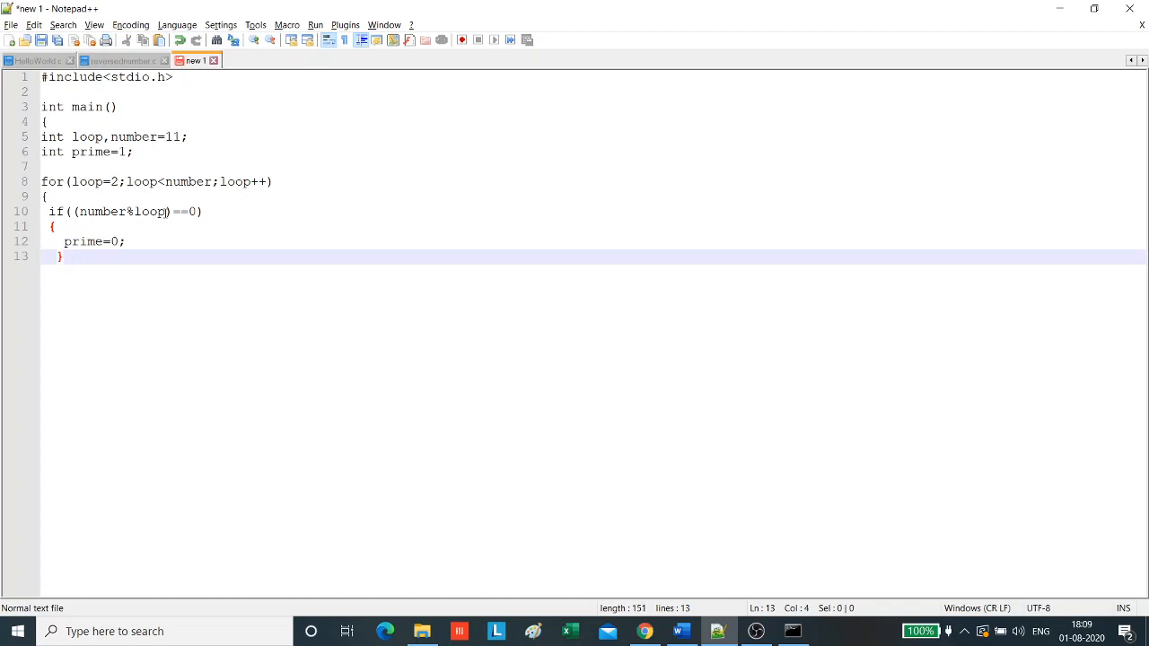
pyautogui.press('Enter')
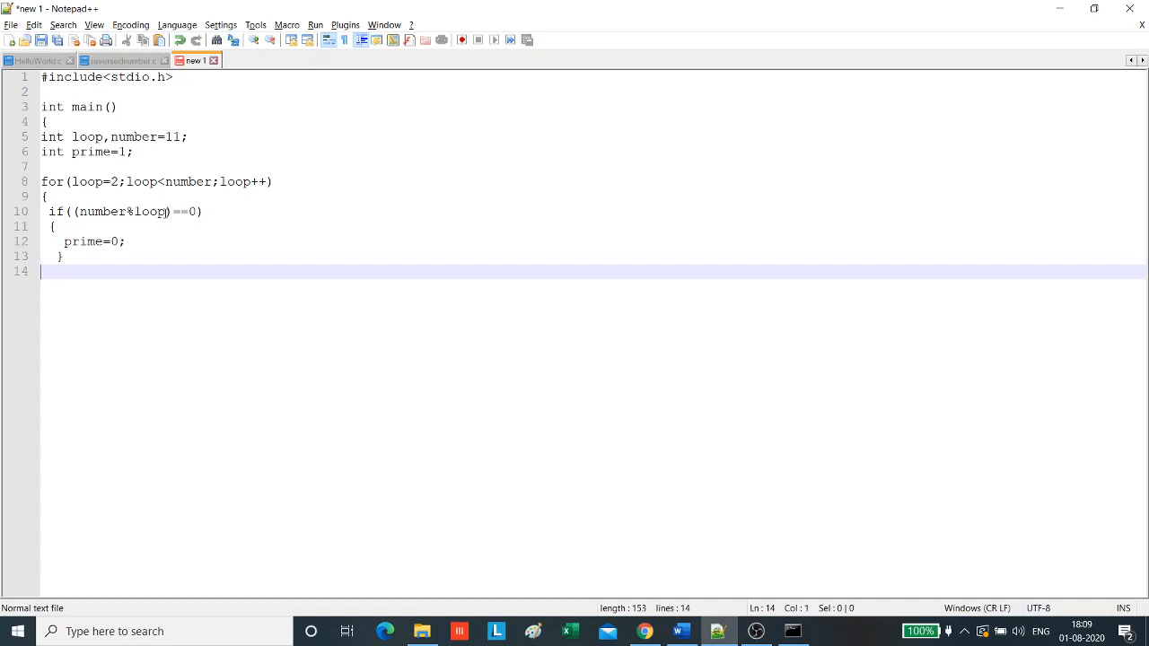
pyautogui.write('}')
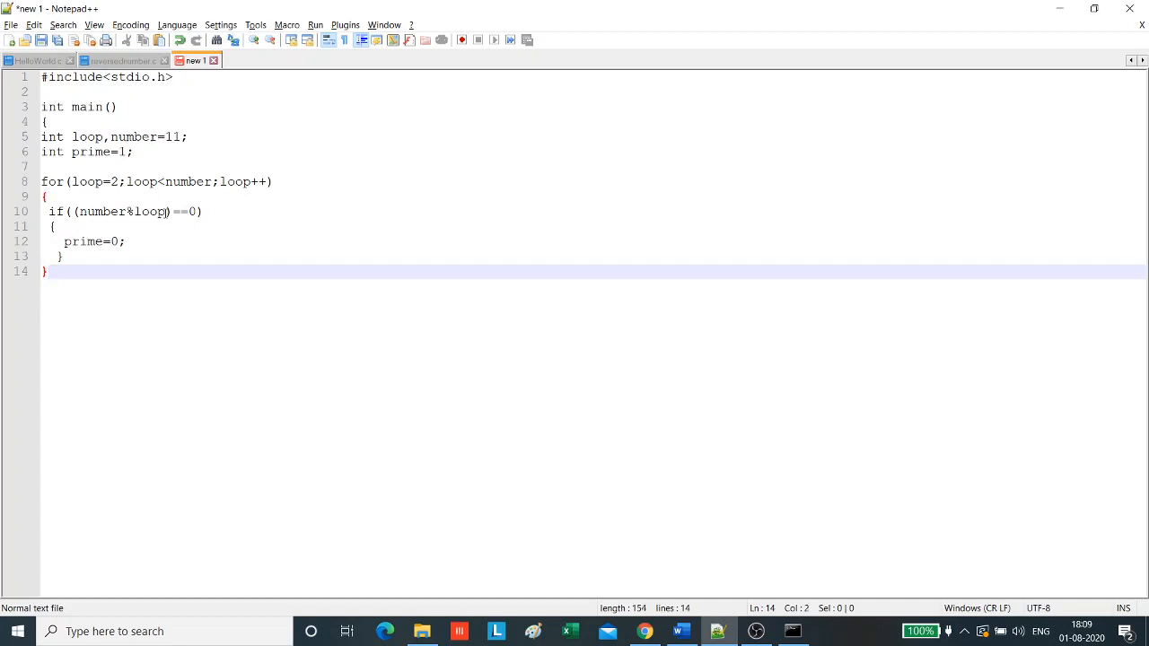
pyautogui.press('Enter')
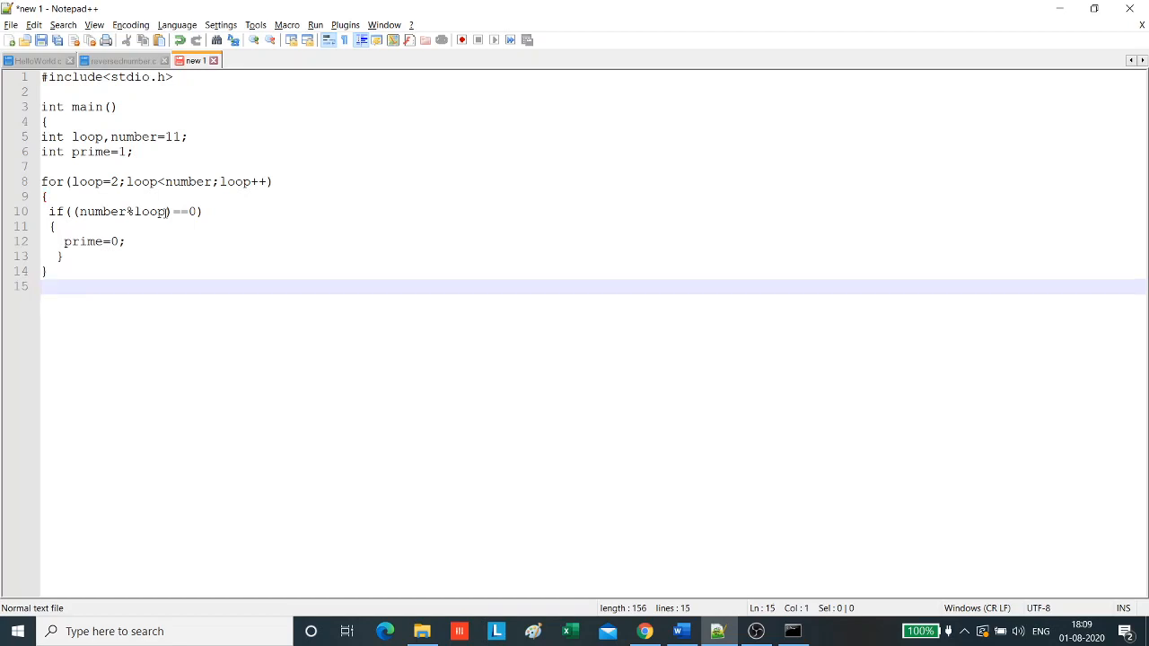
# Write if(prime==1) with printf("%d is a prime number",number);
pyautogui.write('if(')
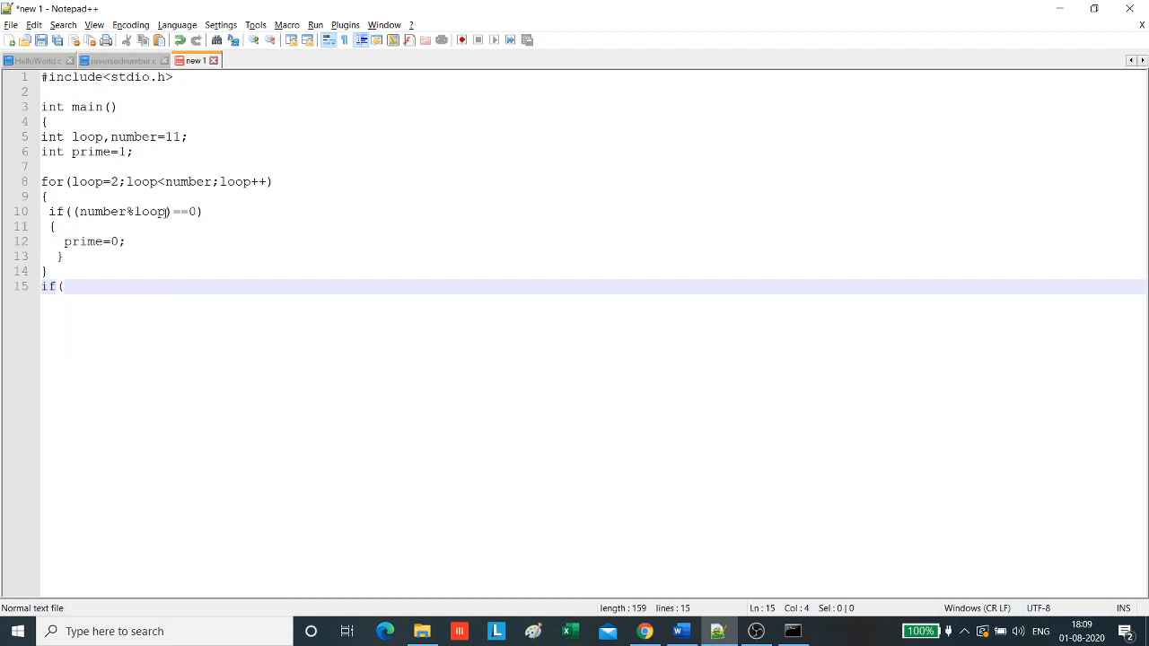
pyautogui.write('prime==1')
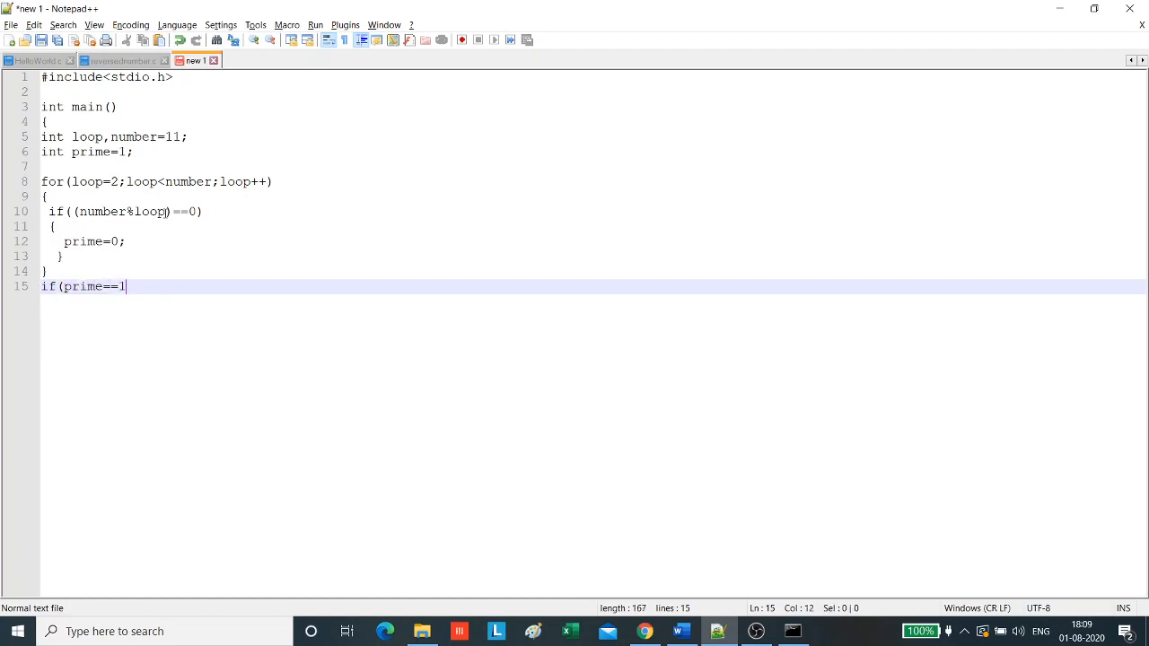
pyautogui.write(')')
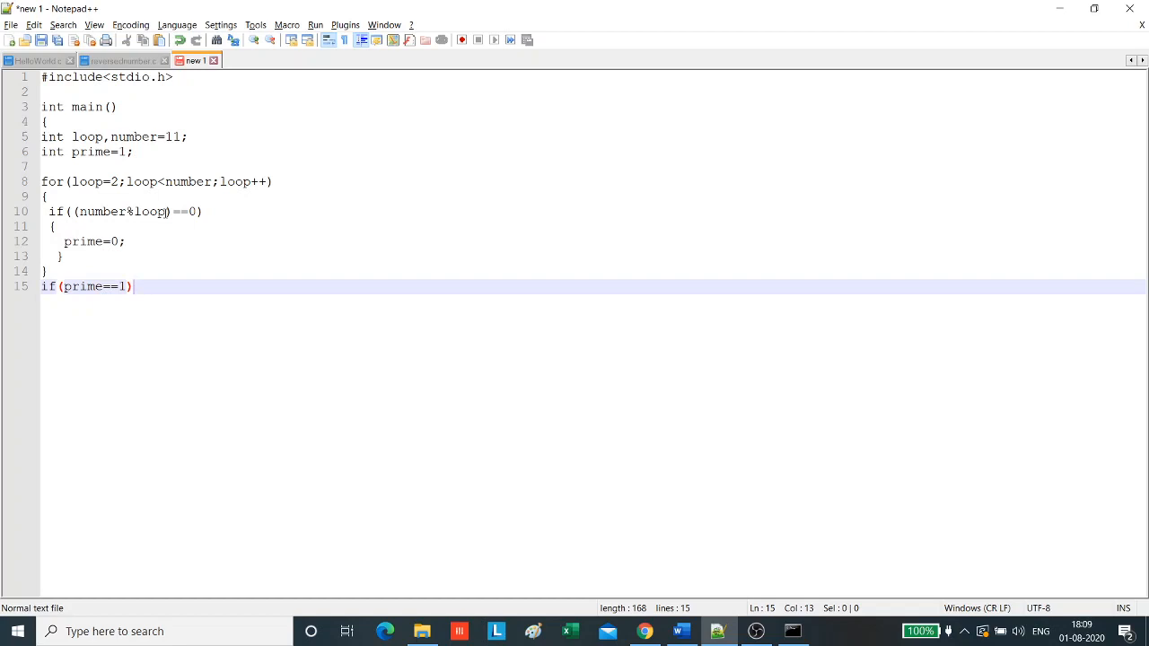
pyautogui.write('print')
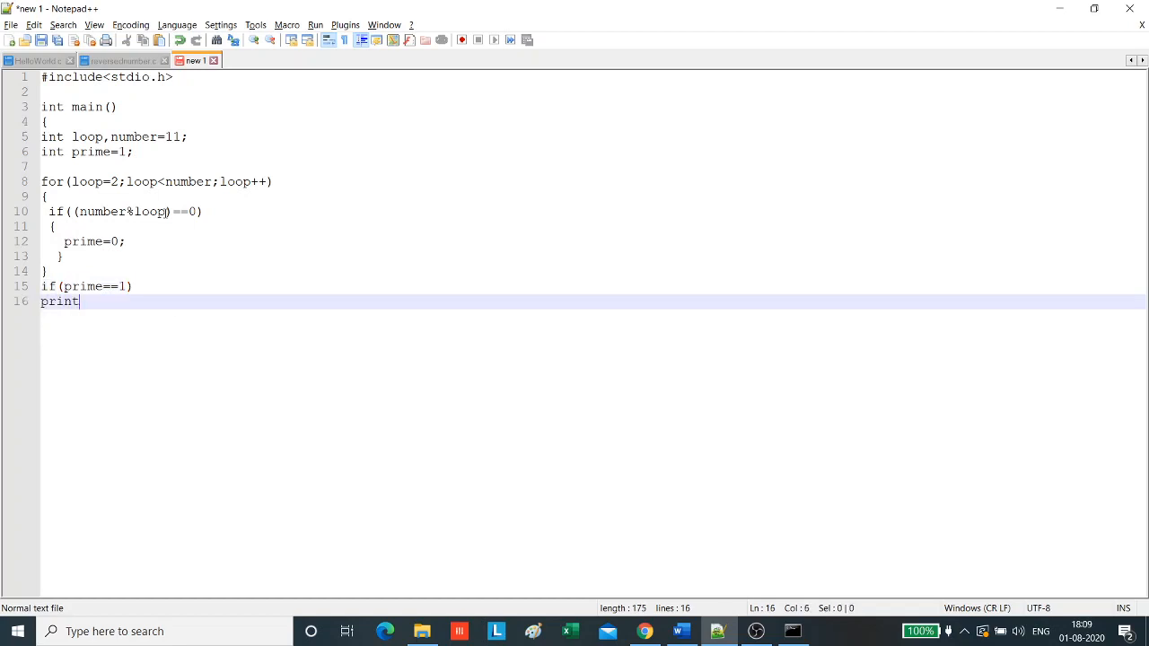
pyautogui.write('f()')
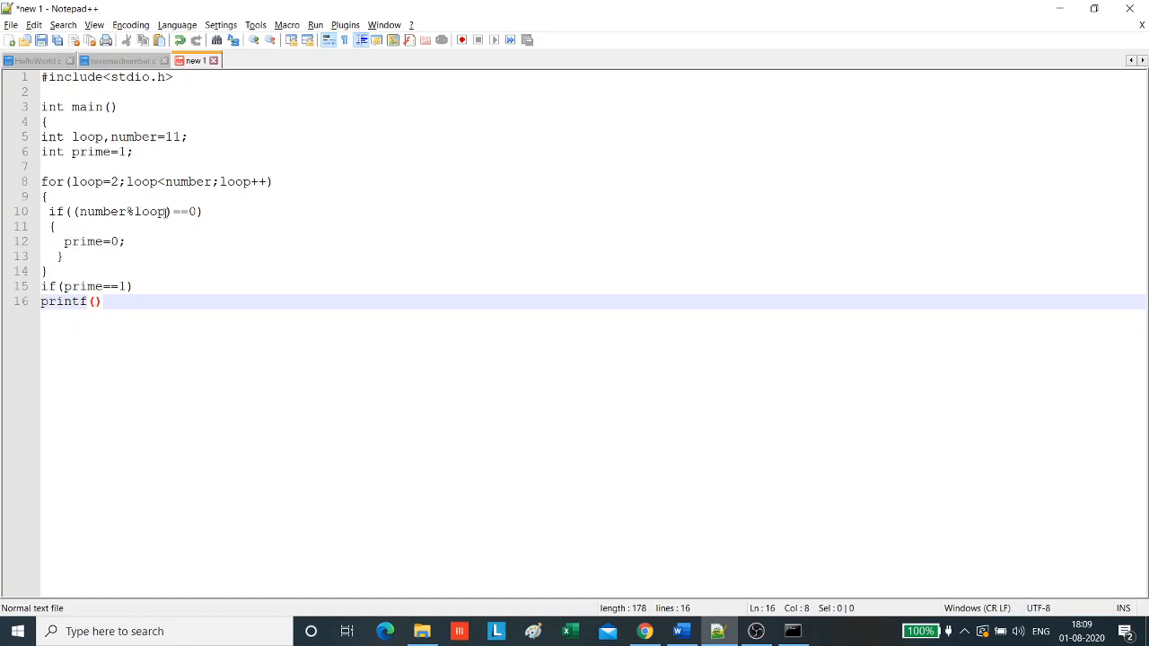
pyautogui.write('"')
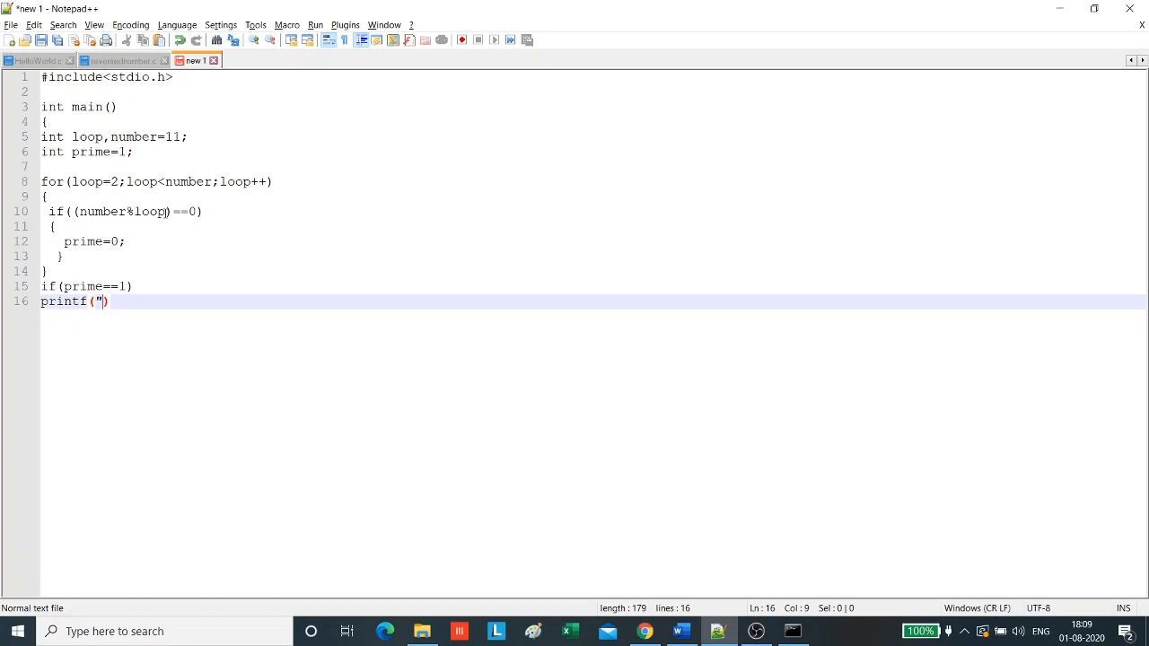
pyautogui.write('%d is a prime')
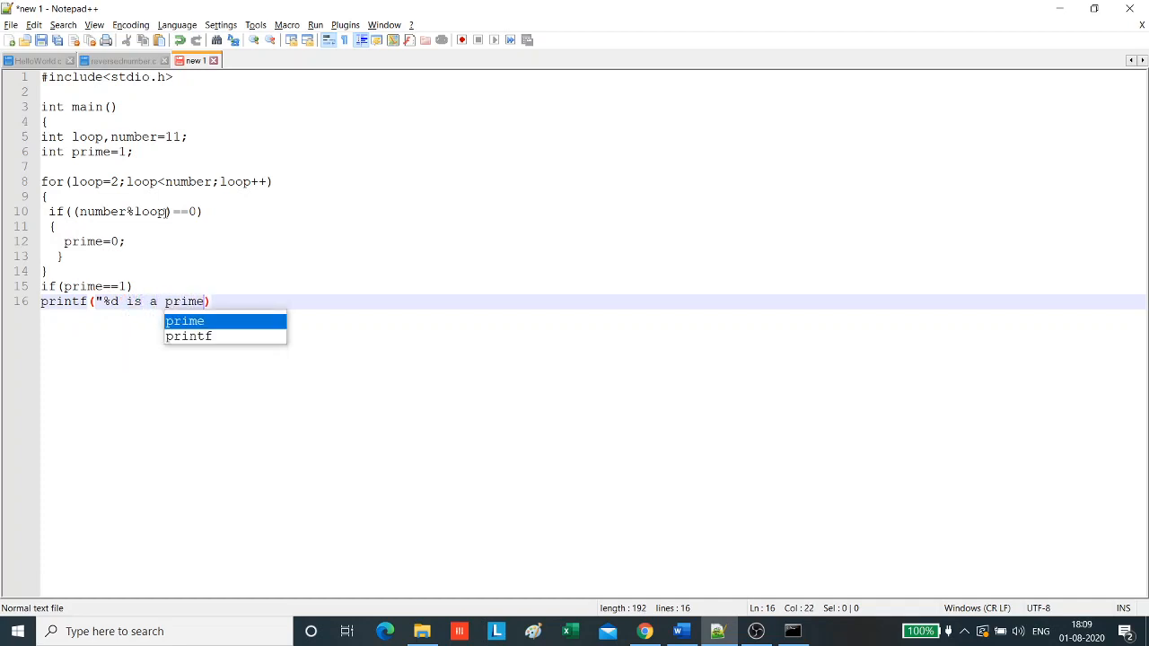
pyautogui.write('number')
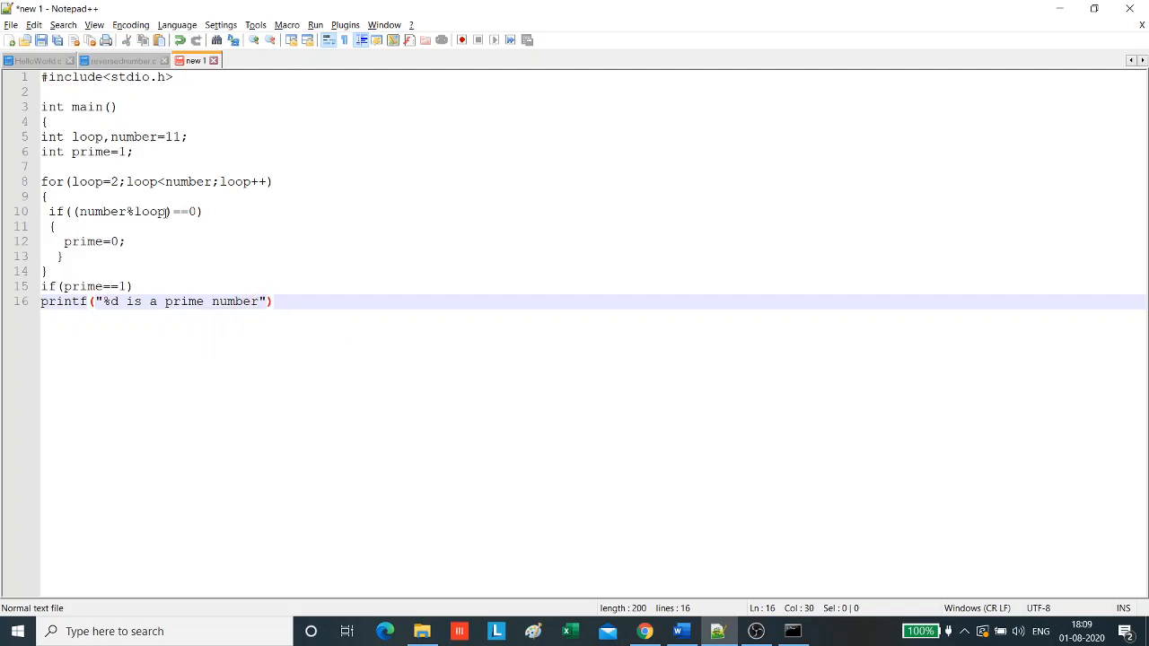
pyautogui.write(',number')
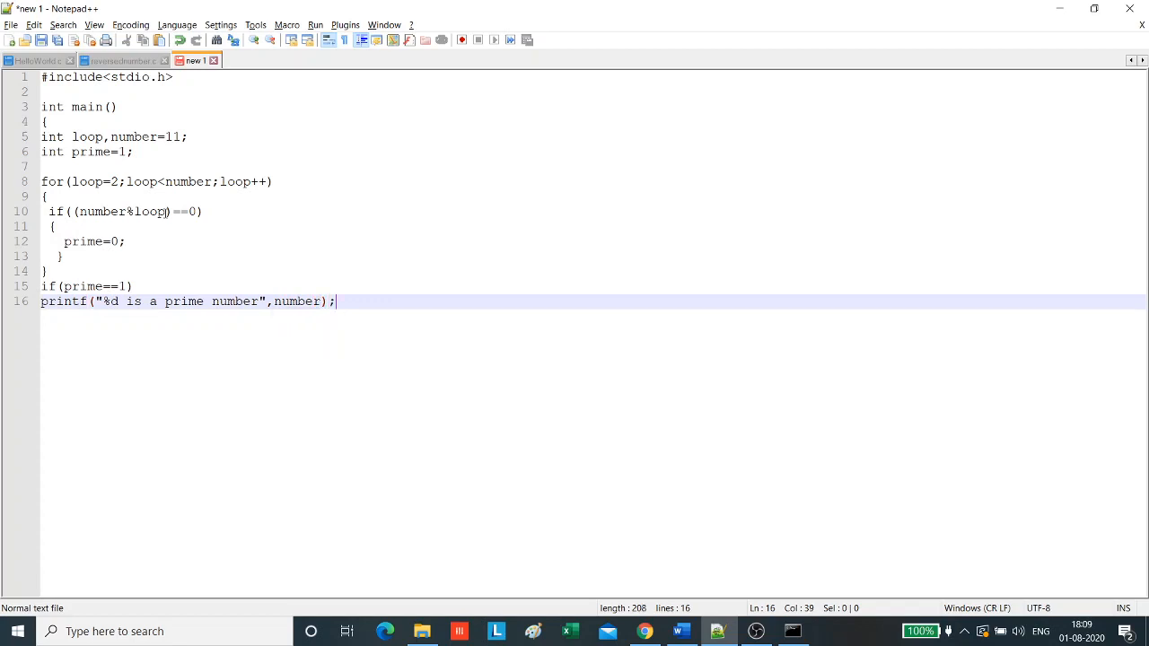
pyautogui.press('enter')
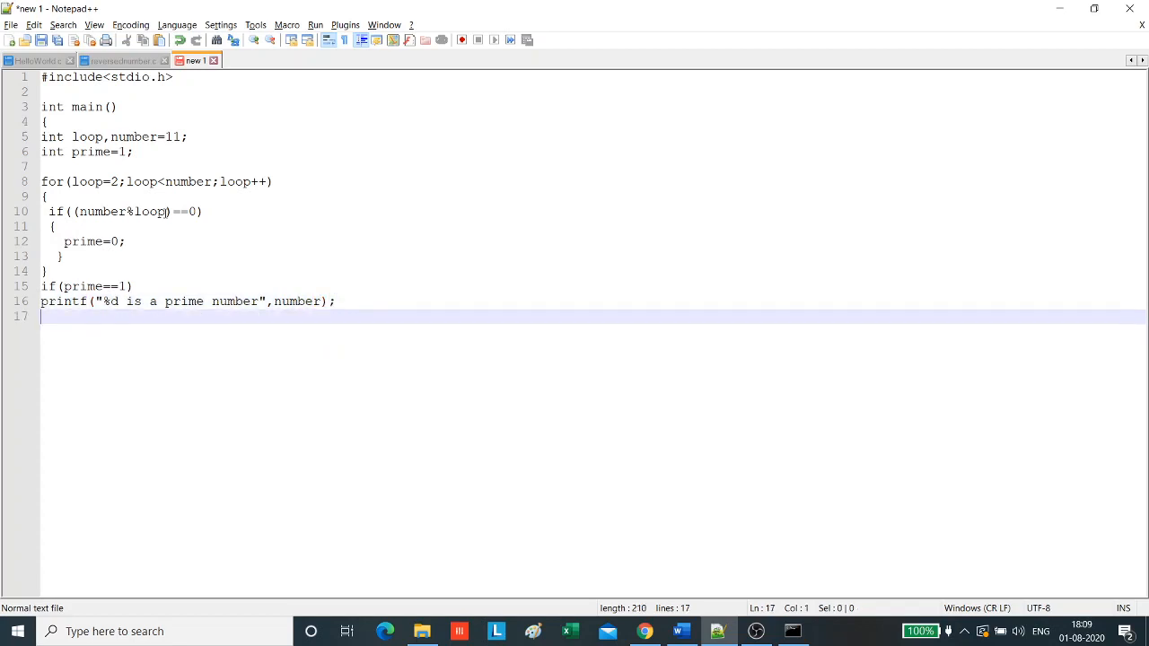
# Write the else branch printing "%d is not a prime number" and return 0
pyautogui.write('else')
pyautogui.write('prinr')
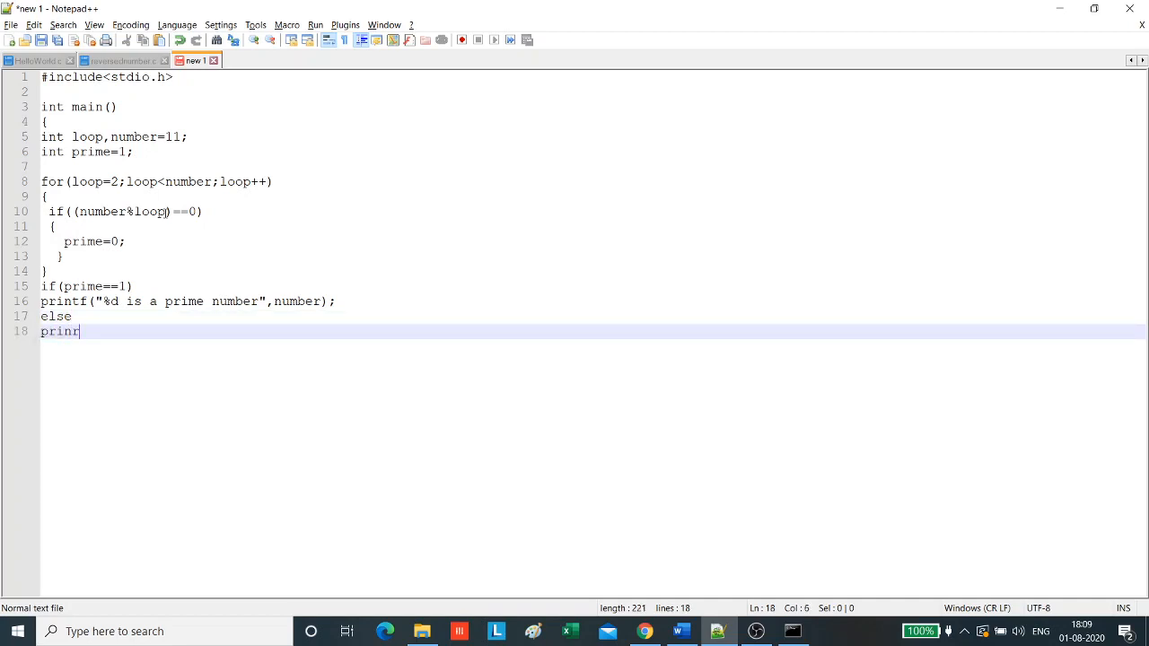
pyautogui.write('tf(')
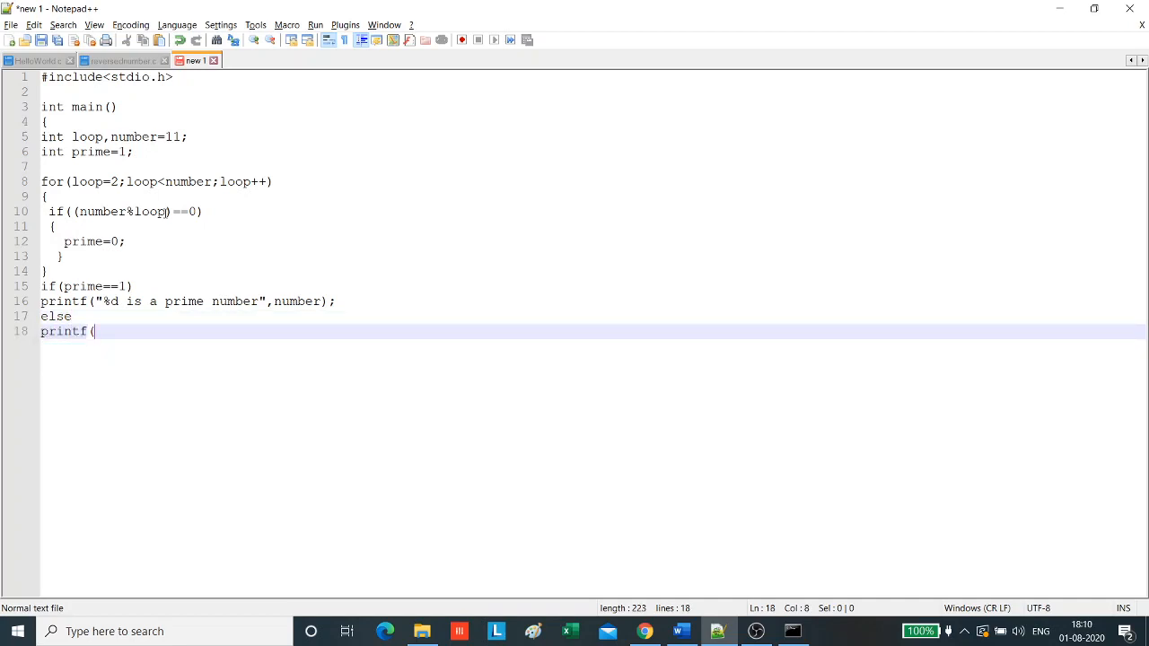
pyautogui.write('(')
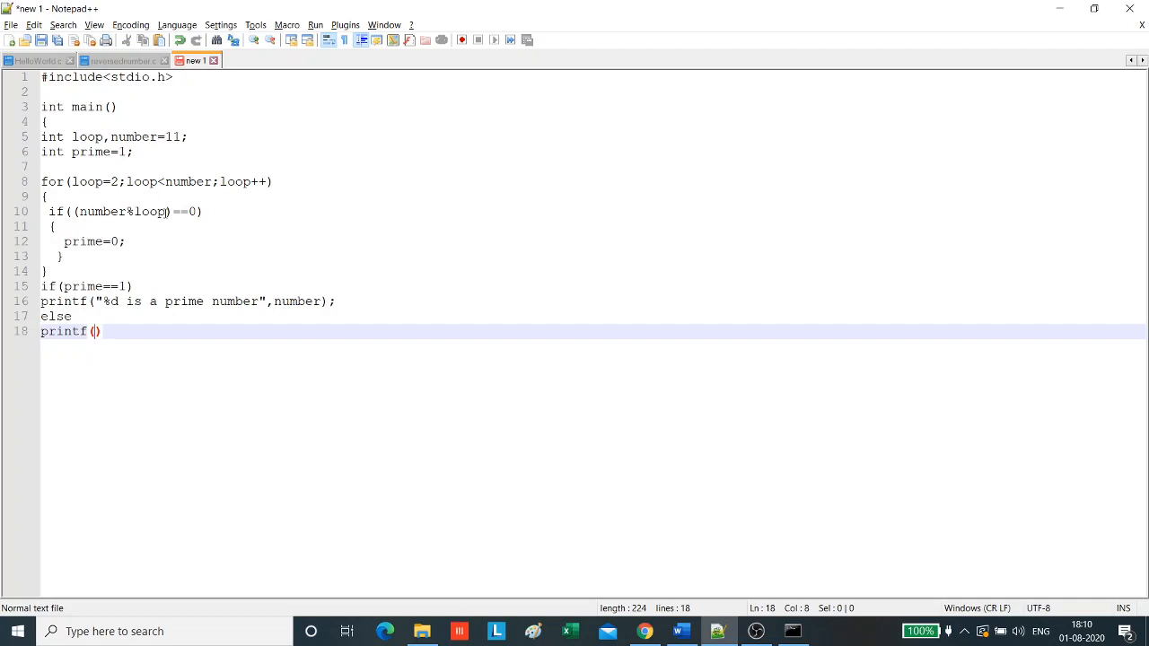
pyautogui.write('"%d is not a prime')
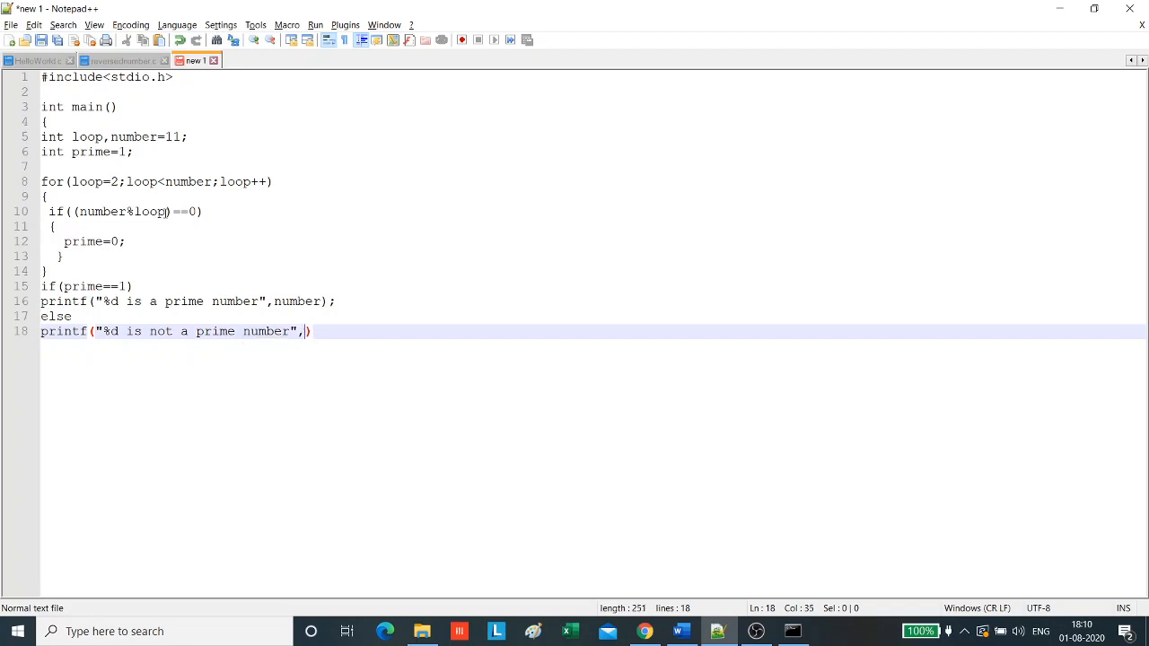
pyautogui.write('number')
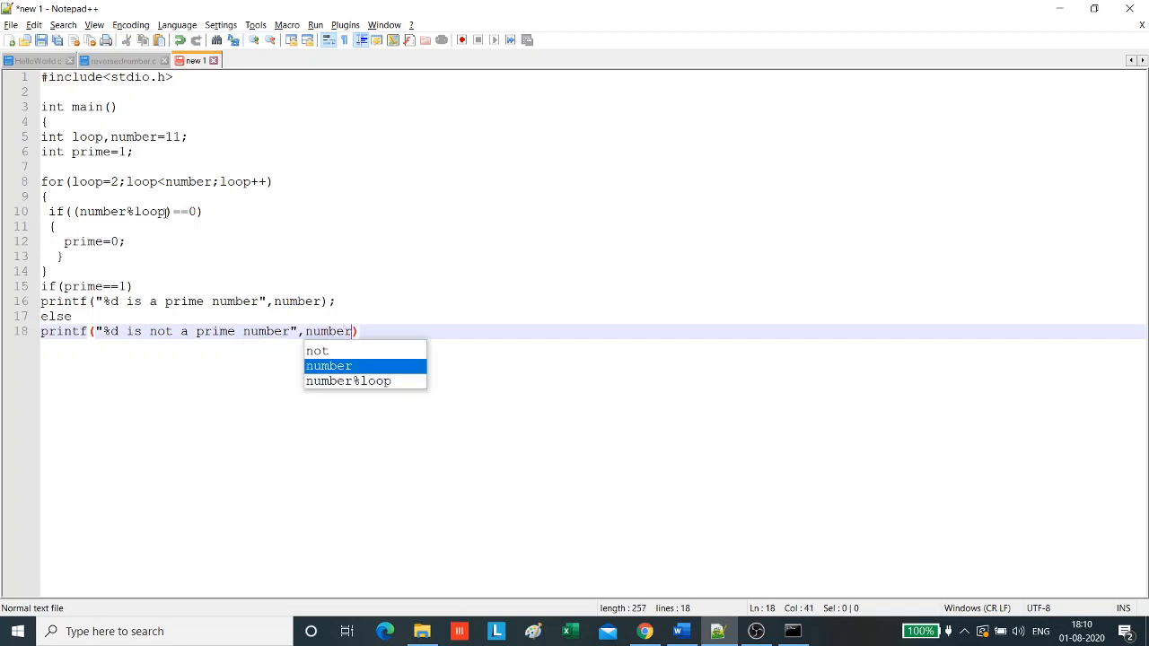
pyautogui.press('Escape')
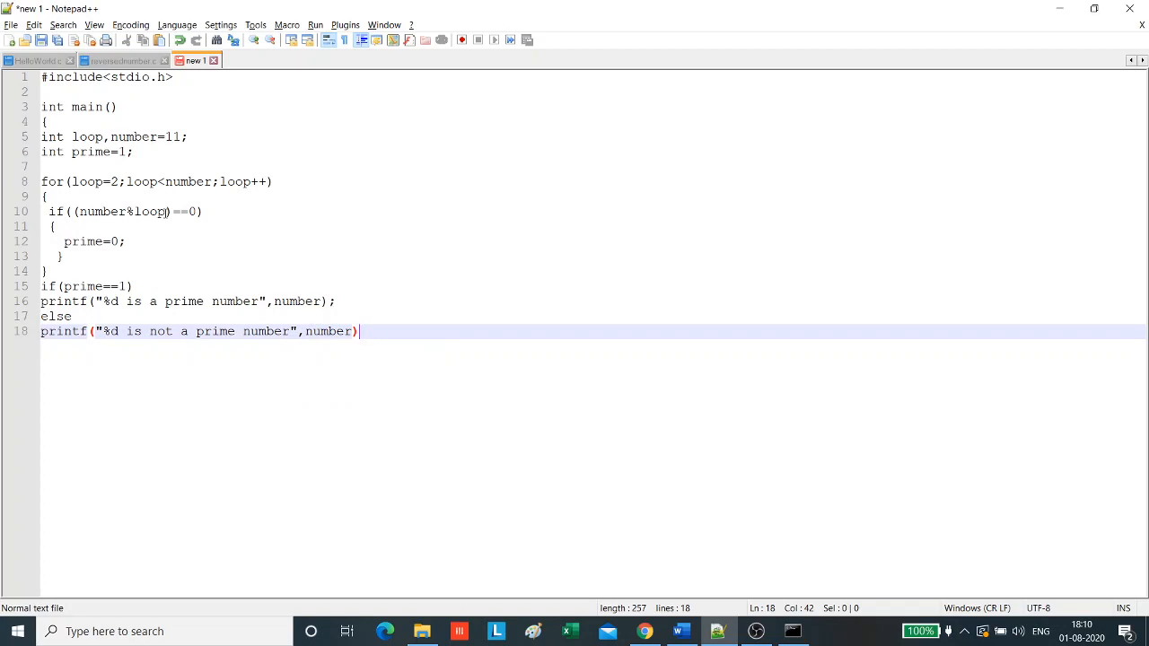
pyautogui.press('Enter')
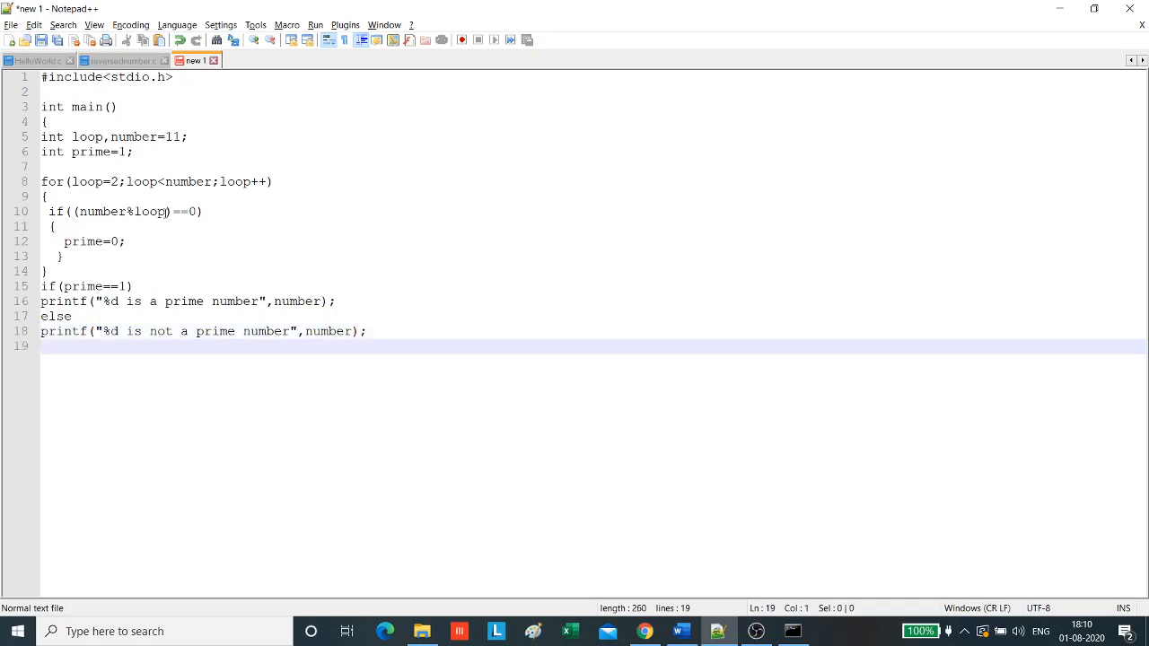
pyautogui.write('return 0;')
pyautogui.write('}')
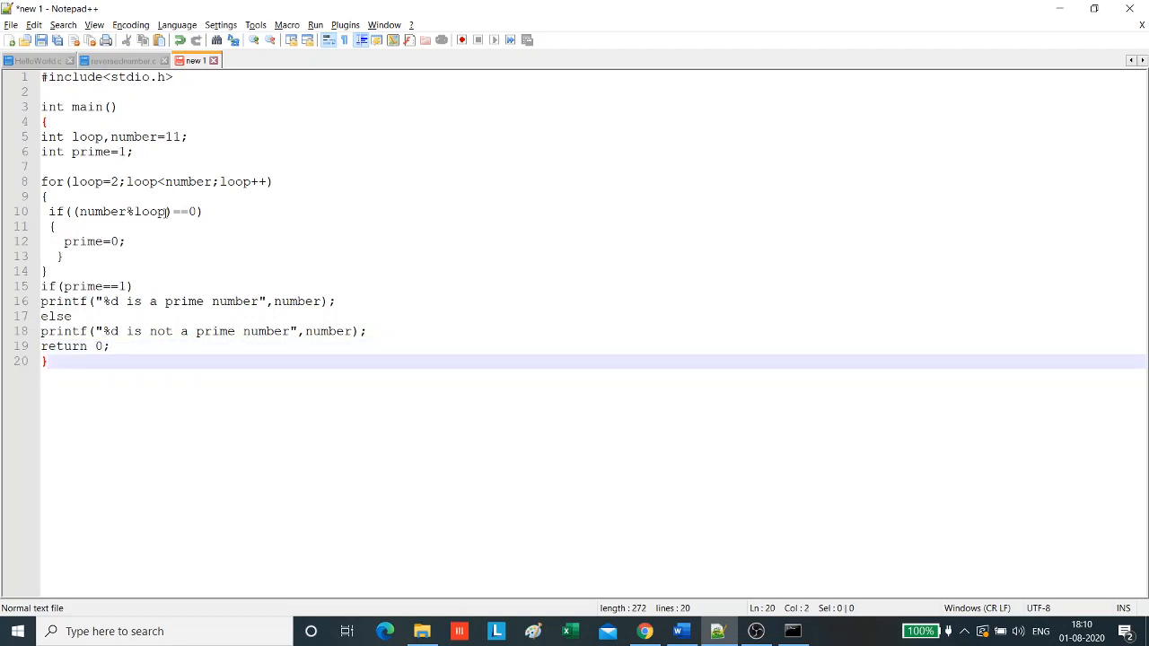
# Save the file as primenumber.c and switch to the Command Prompt window
pyautogui.click(14, 25)
pyautogui.write('p')
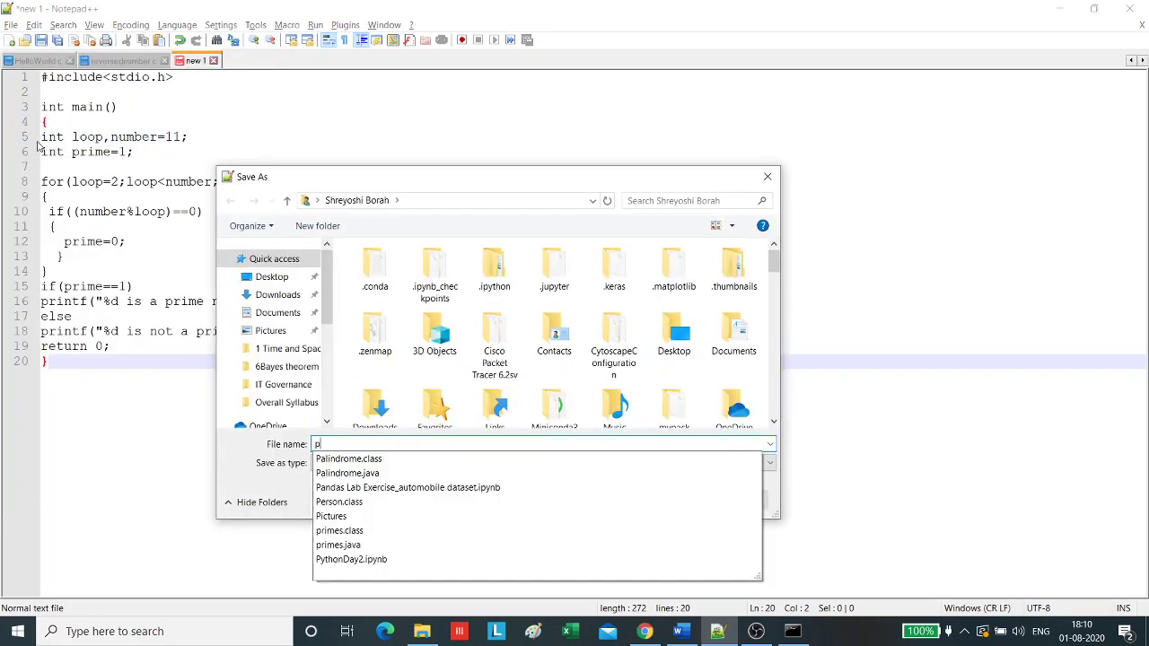
pyautogui.write('rimenumber.c')
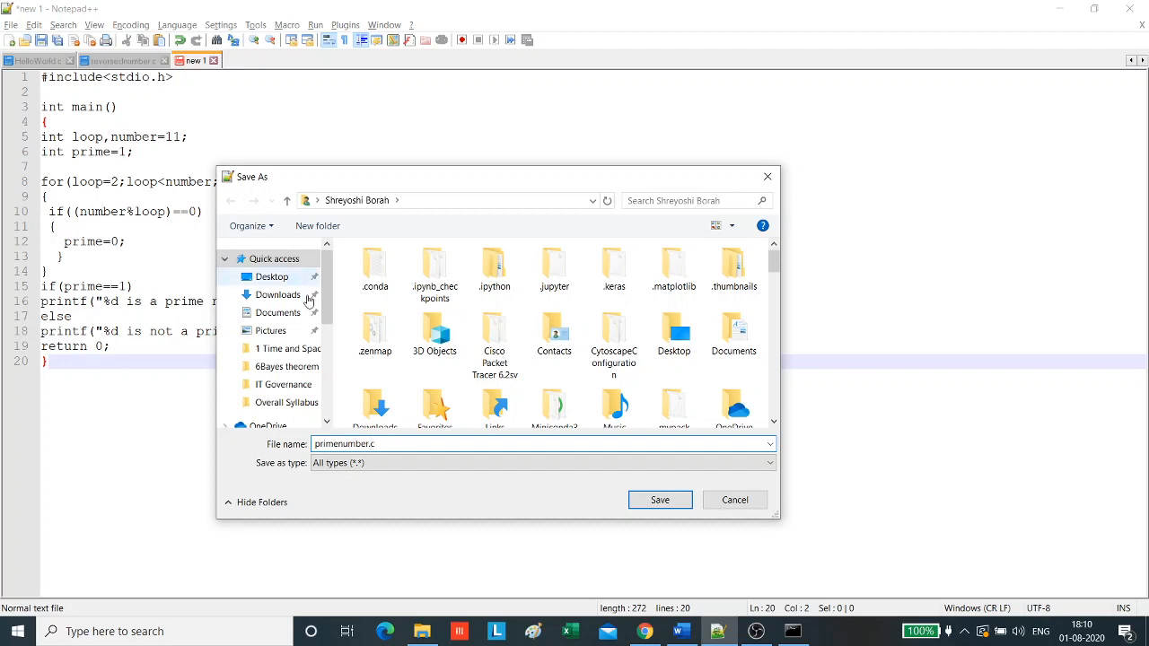
pyautogui.click(661, 499)
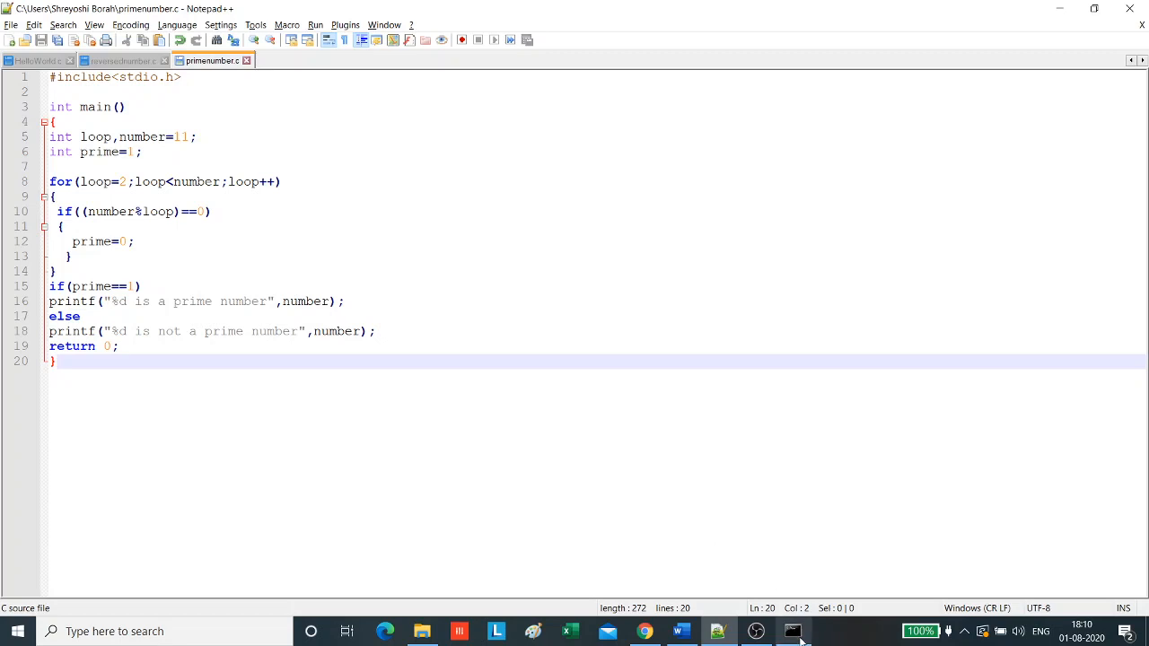
pyautogui.click(792, 631)
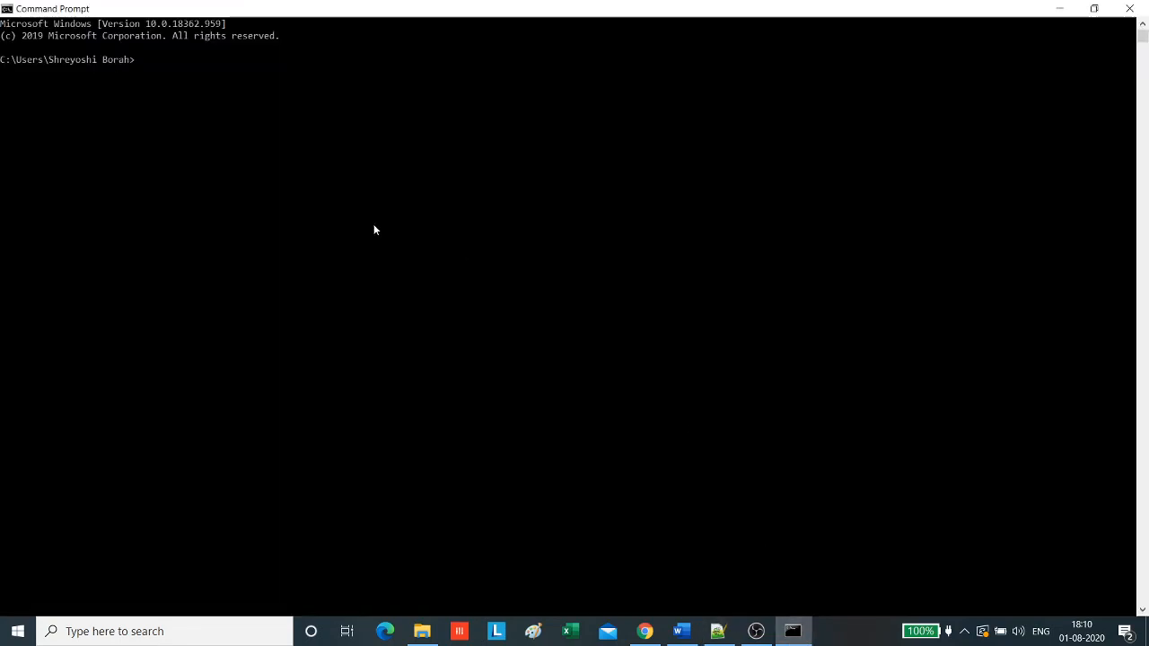
# Compile with gcc -o prime primenumber.c and run prime
pyautogui.write('gcc pr')
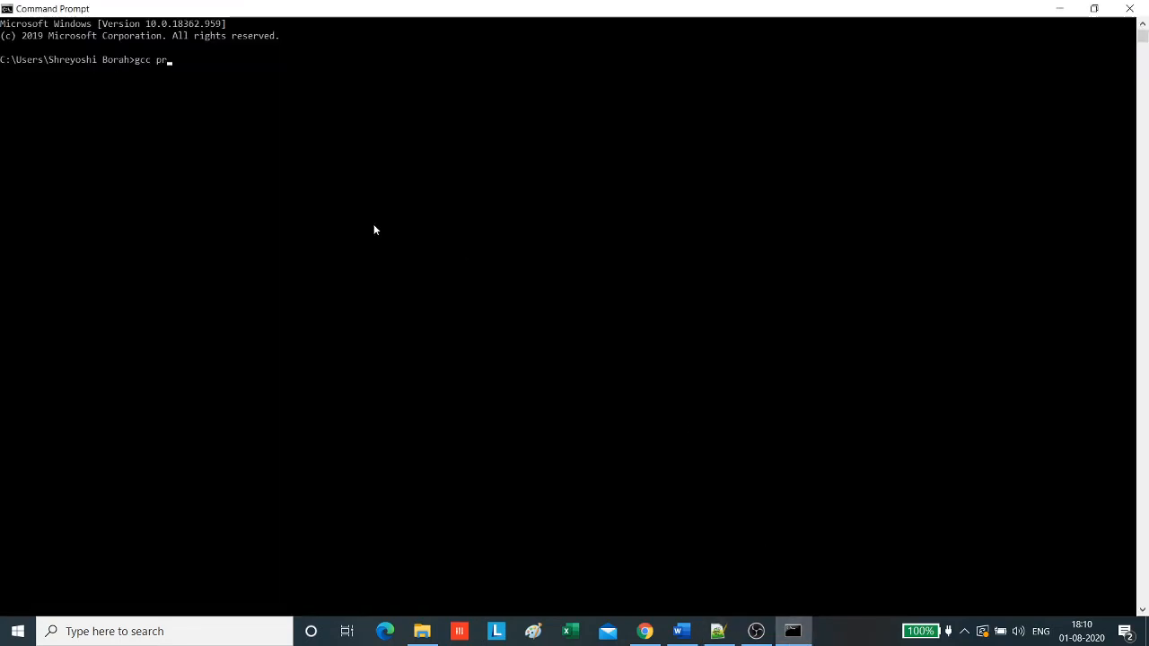
pyautogui.write('imenumber.c')
pyautogui.write('gcc -')
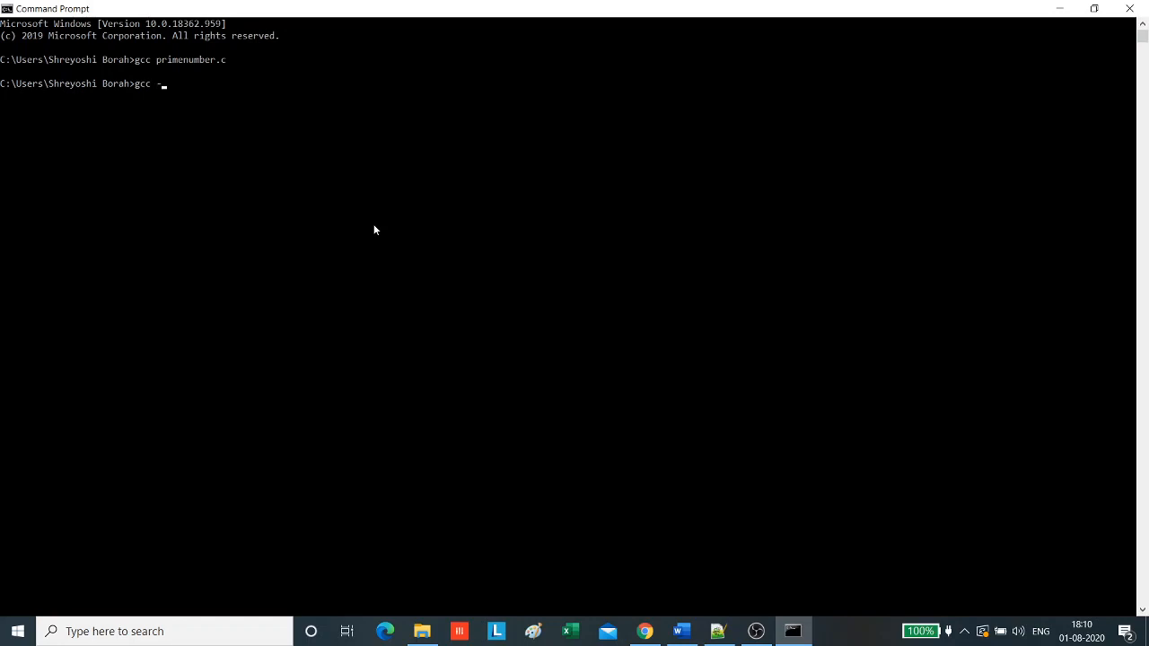
pyautogui.write('o')
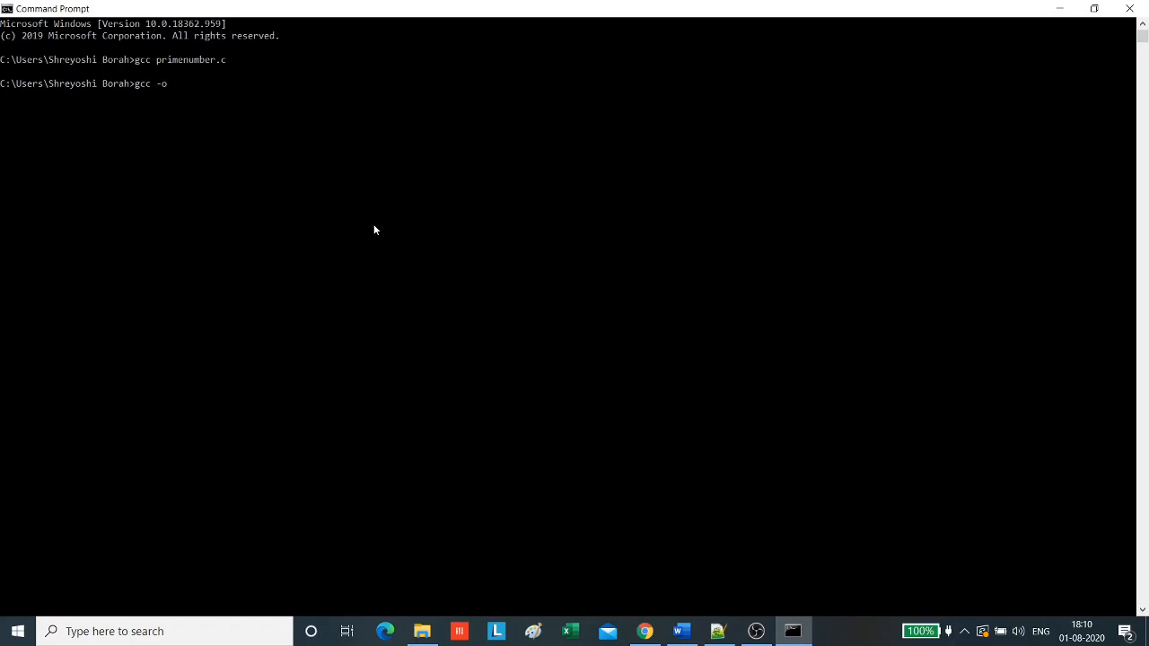
pyautogui.write('prime')
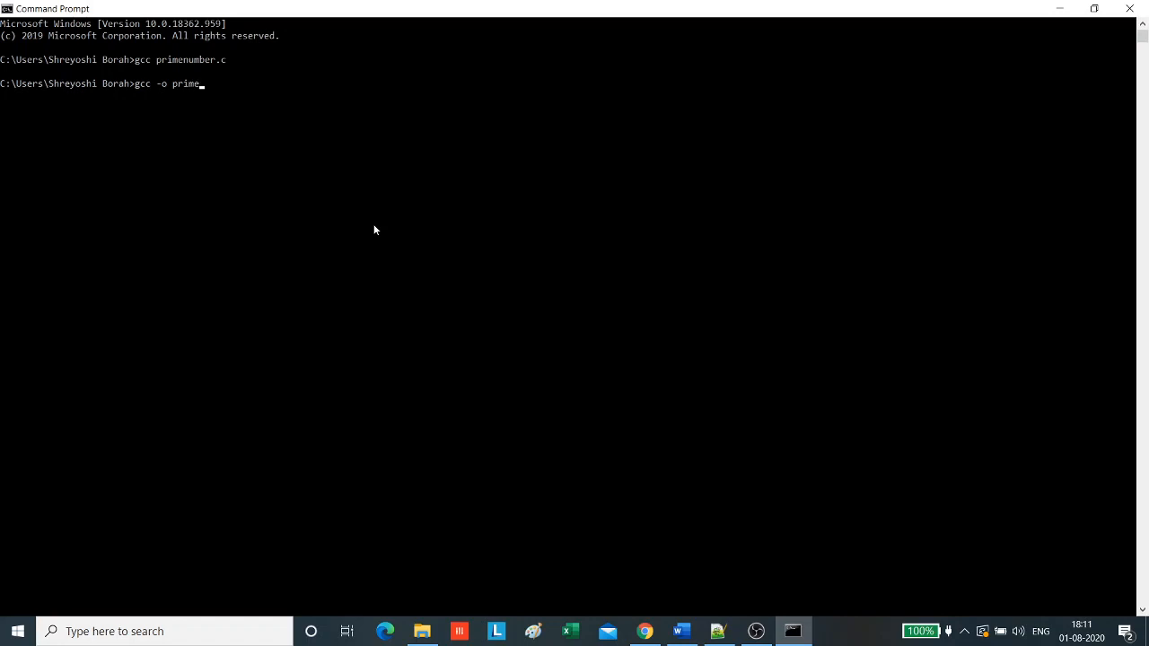
pyautogui.write('prim')
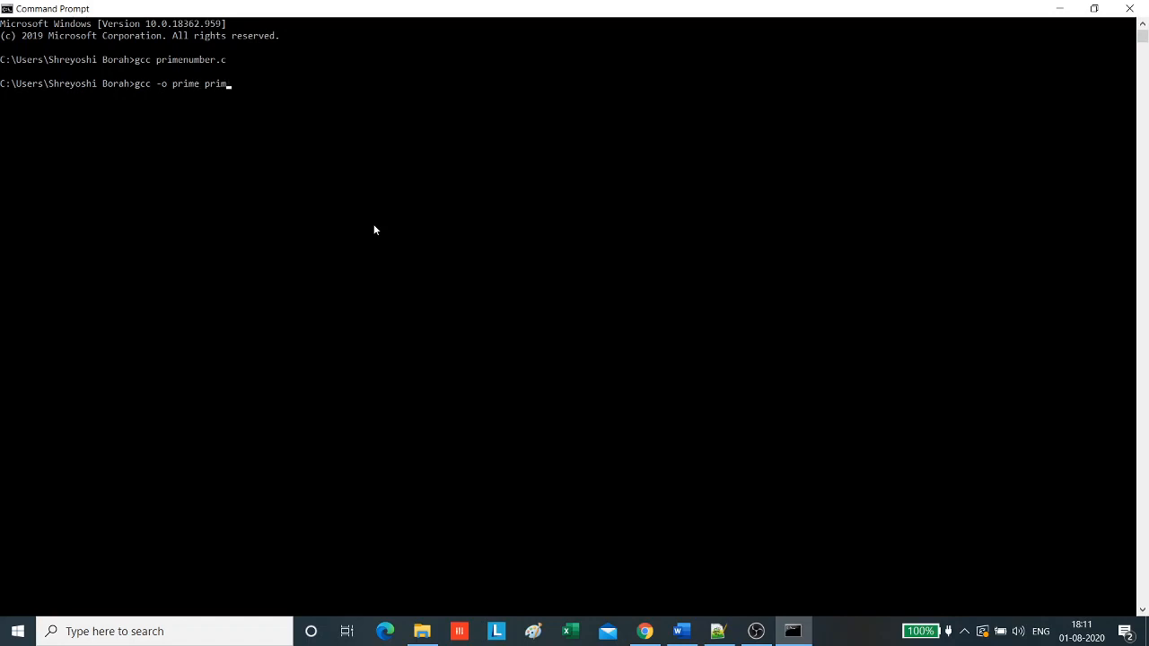
pyautogui.write('enumber.c')
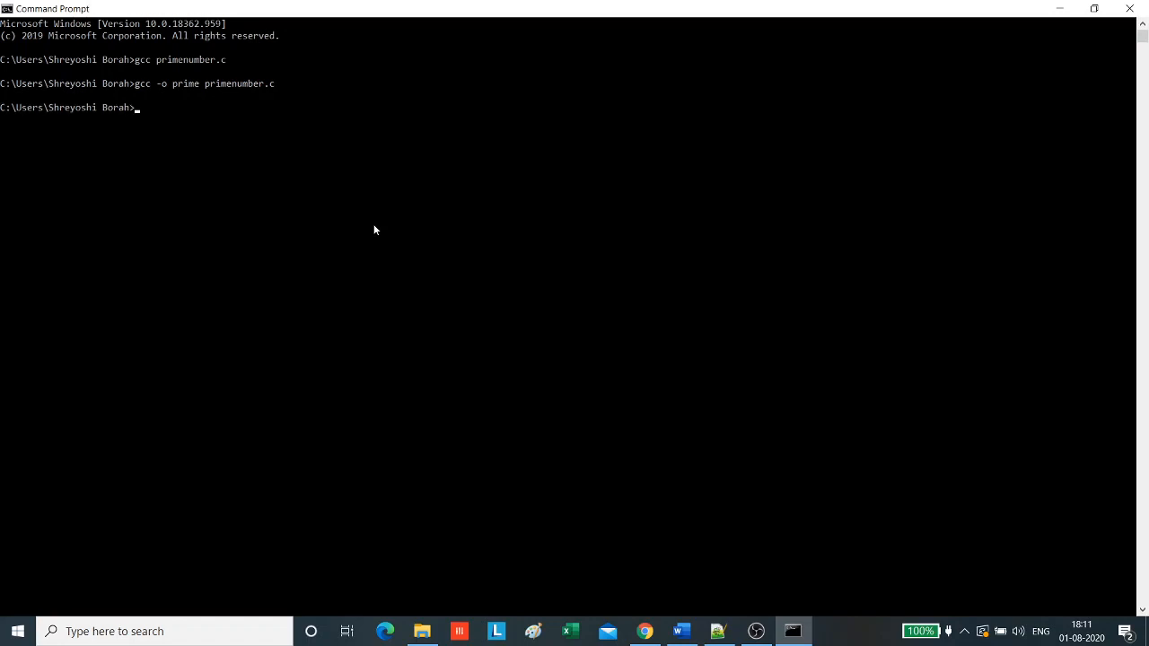
pyautogui.write('prim')
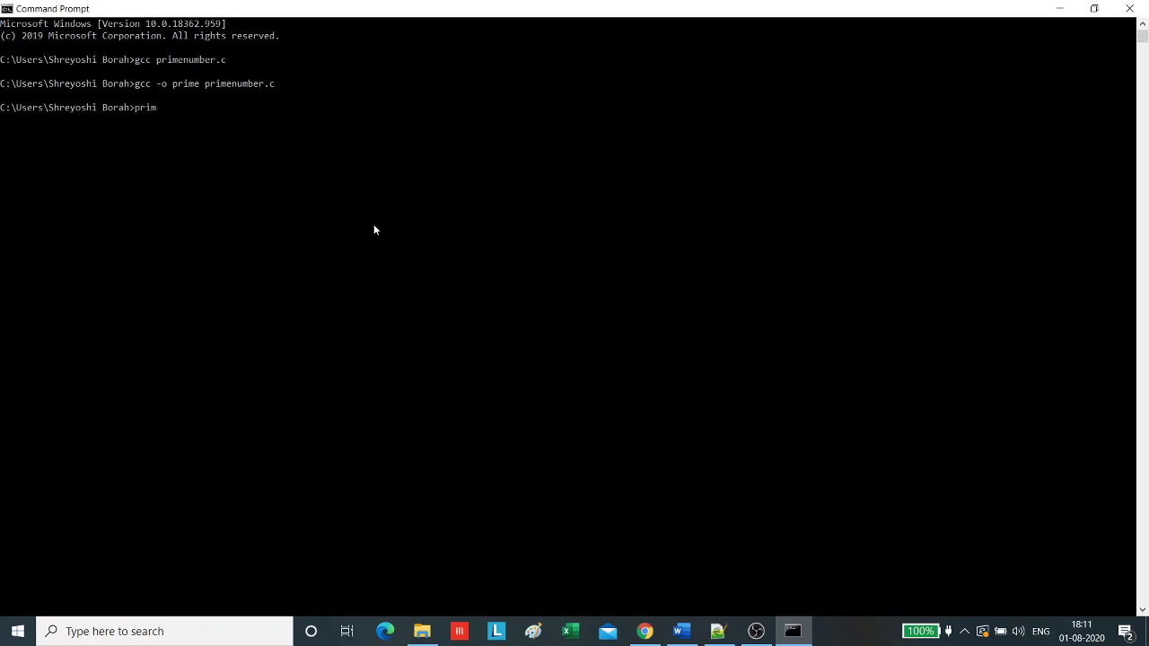
pyautogui.write('e')
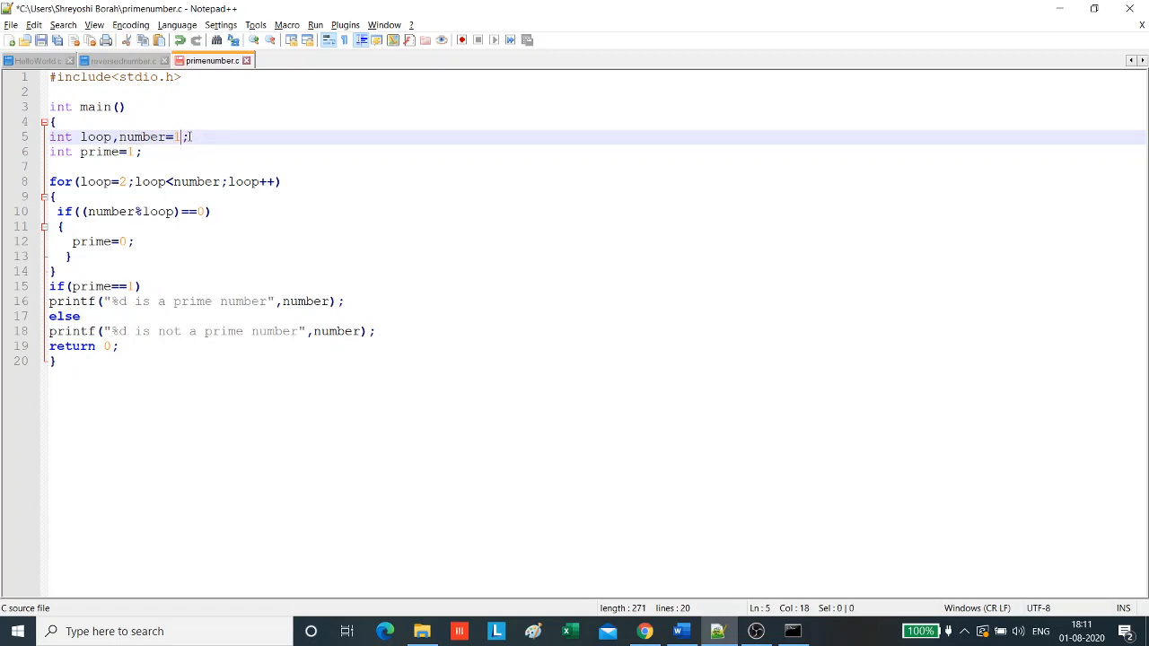
# Change number=11 to number=12 in the declaration
pyautogui.write('2')
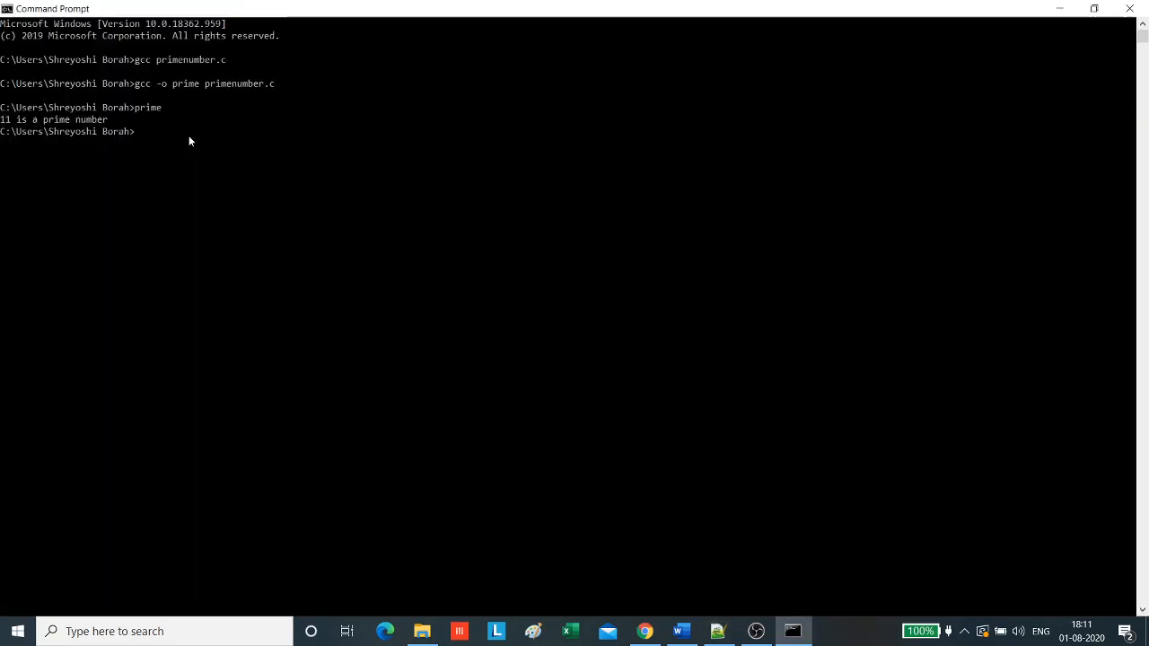
# Recompile primenumber.c and run prime to see "12 is not a prime number"
pyautogui.write('gcc primenumber.c')
pyautogui.write('gcc -o prime ')
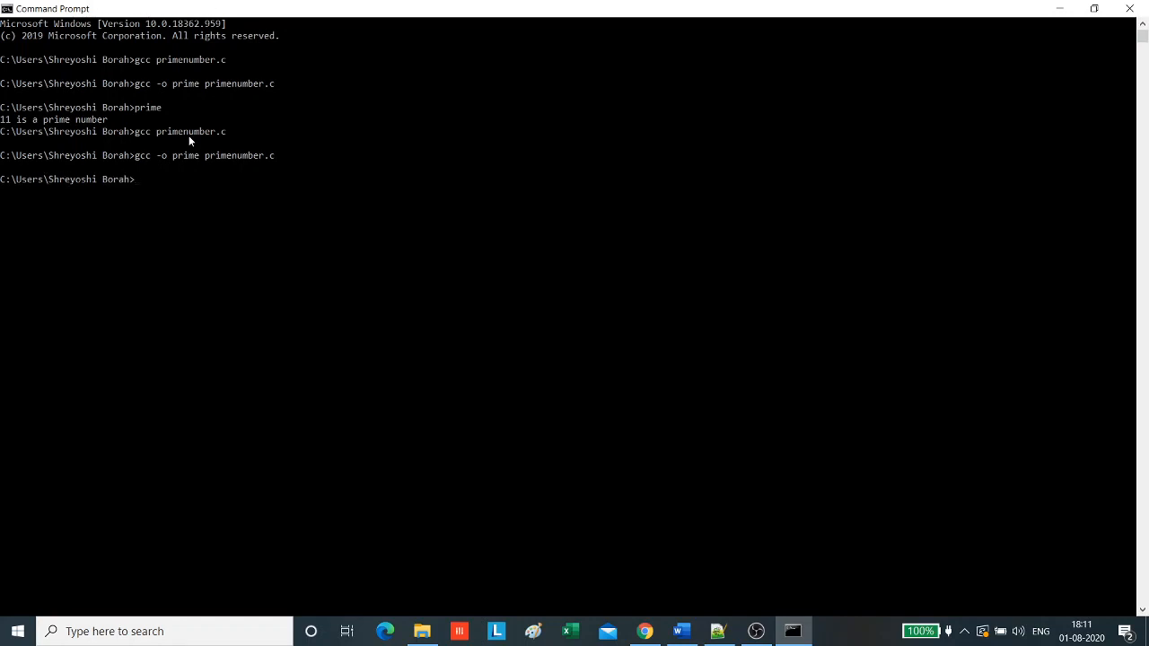
pyautogui.write('prime')
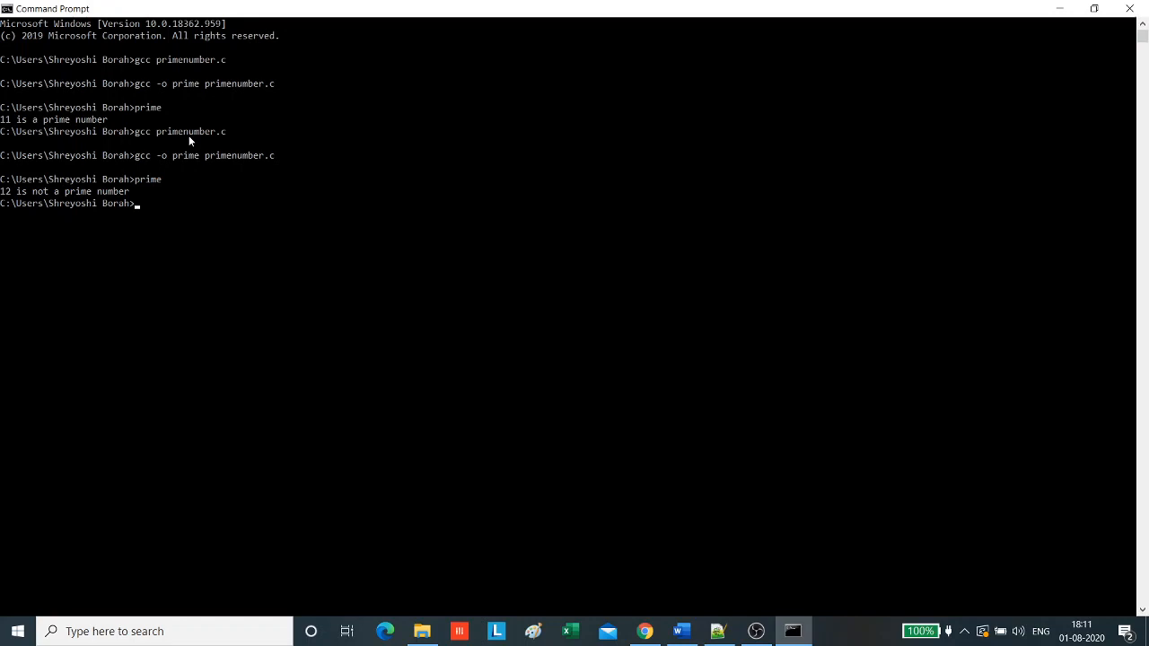
pyautogui.moveTo(197, 140)
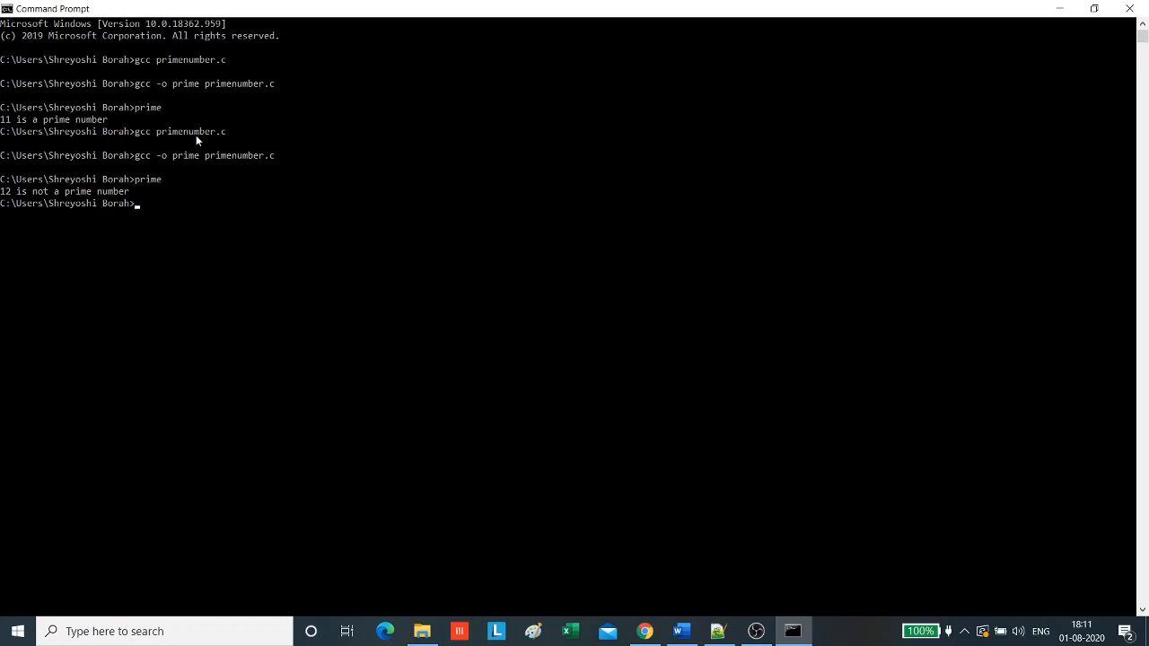
pyautogui.moveTo(442, 216)
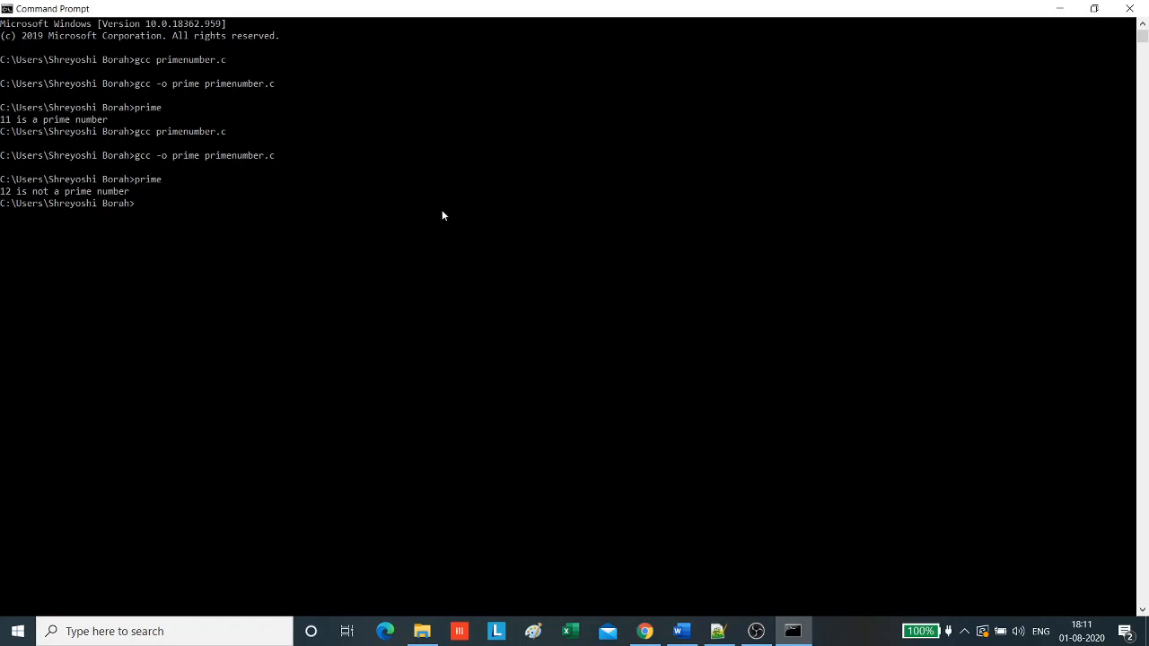
pyautogui.moveTo(519, 237)
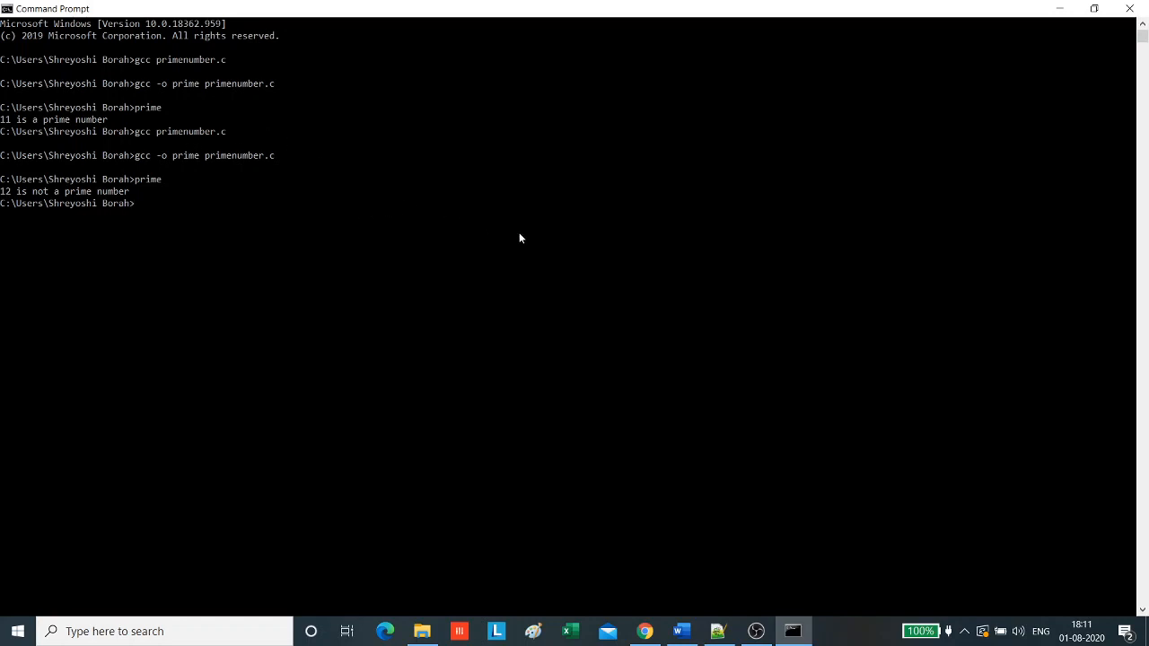
pyautogui.moveTo(623, 429)
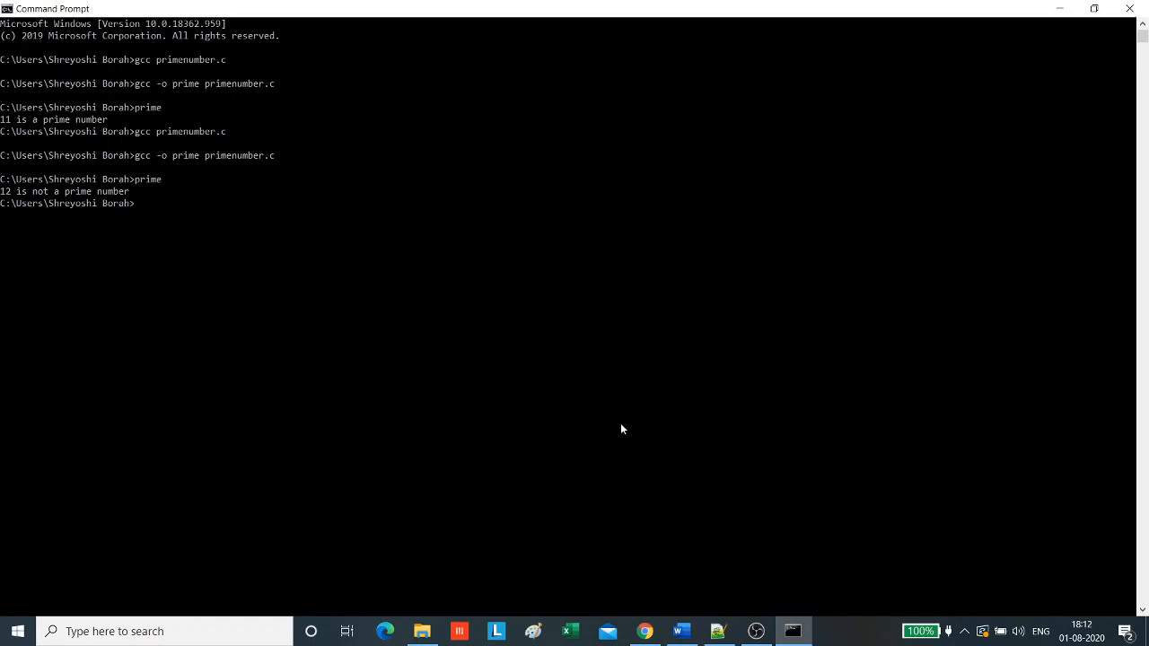